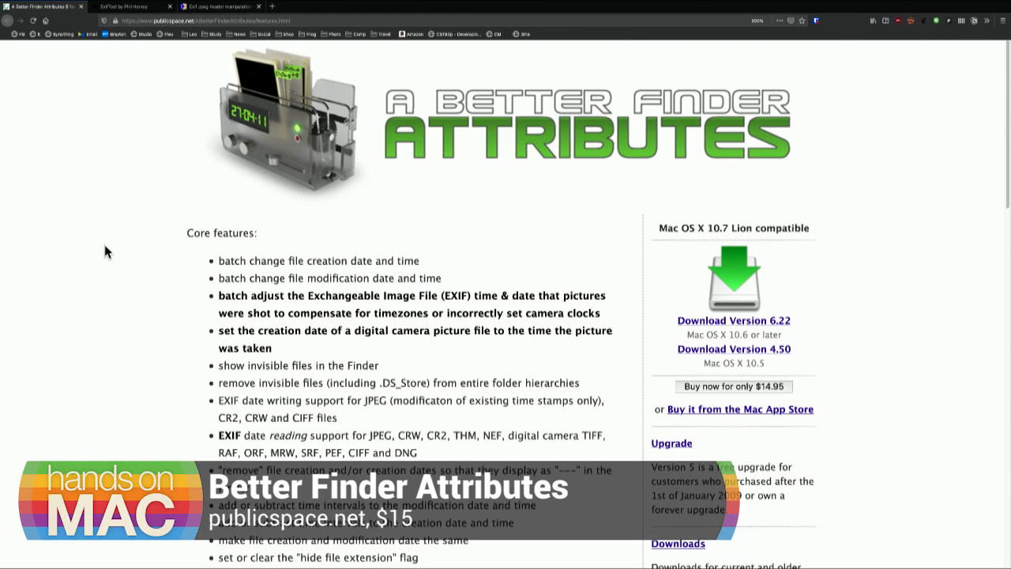
mouse_move(107, 268)
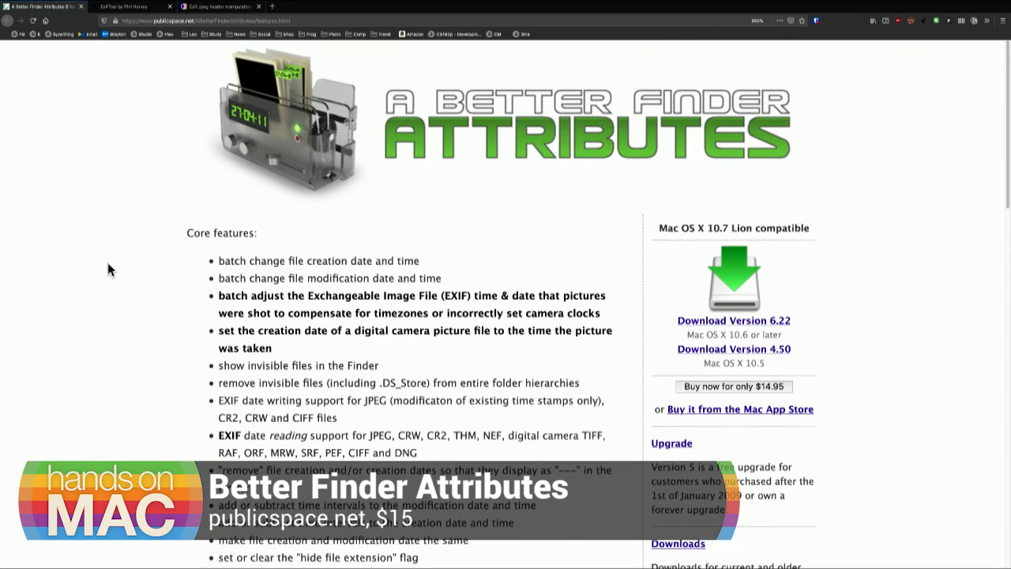
mouse_move(146, 293)
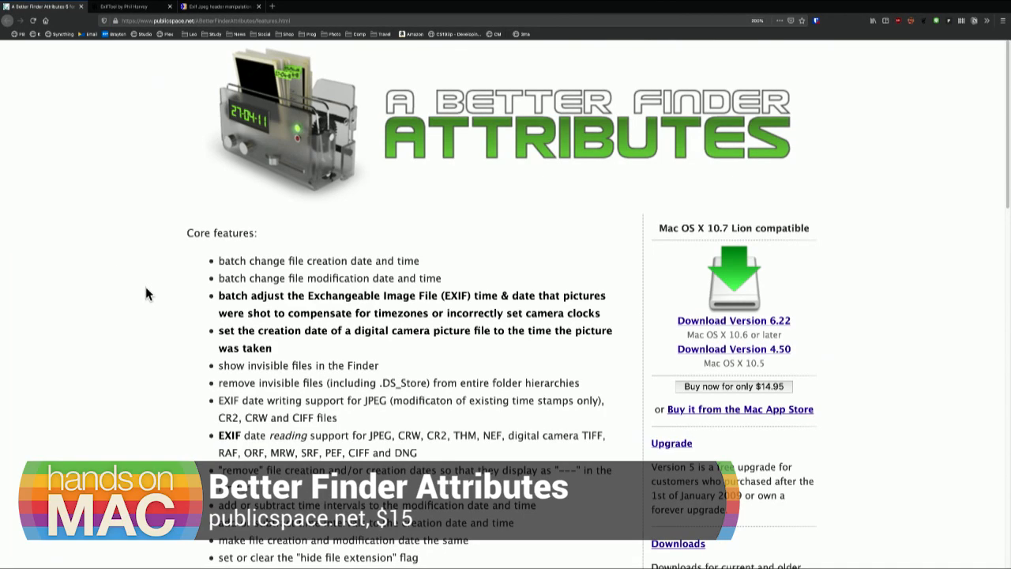
- Scroll through A Better Finder Attributes to browse its available date and metadata actions
scroll(down, 3)
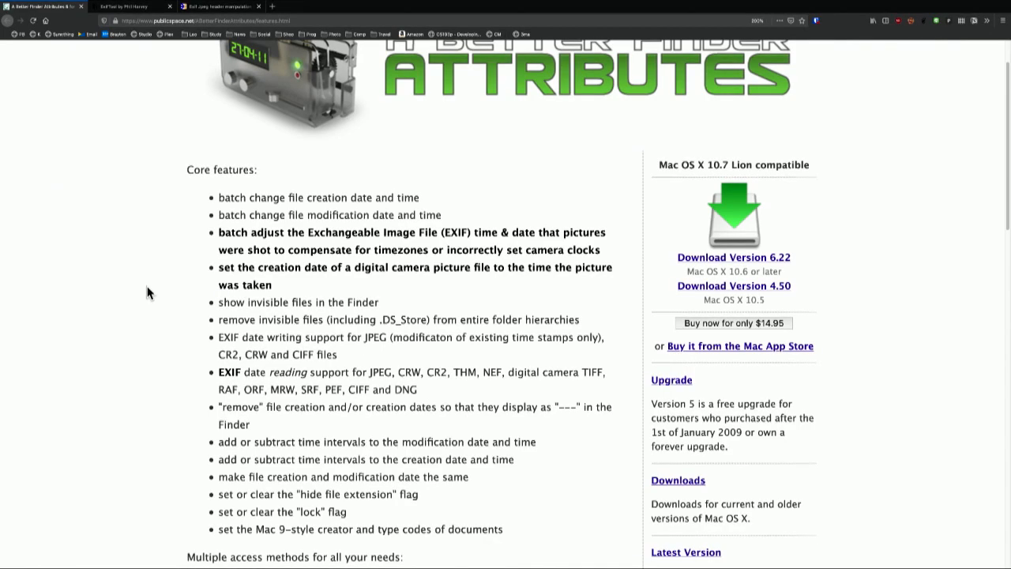
scroll(down, 3)
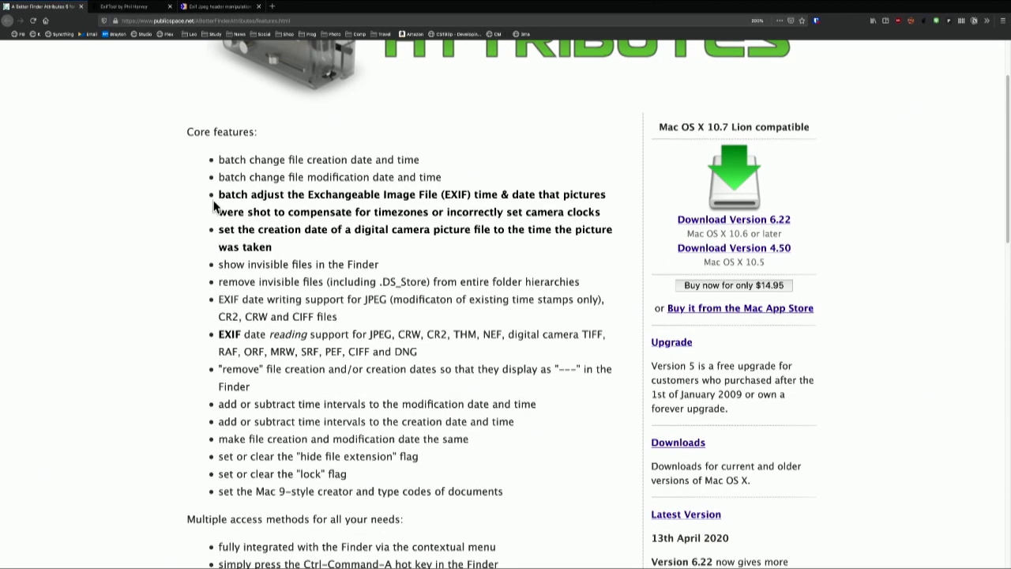
mouse_move(199, 234)
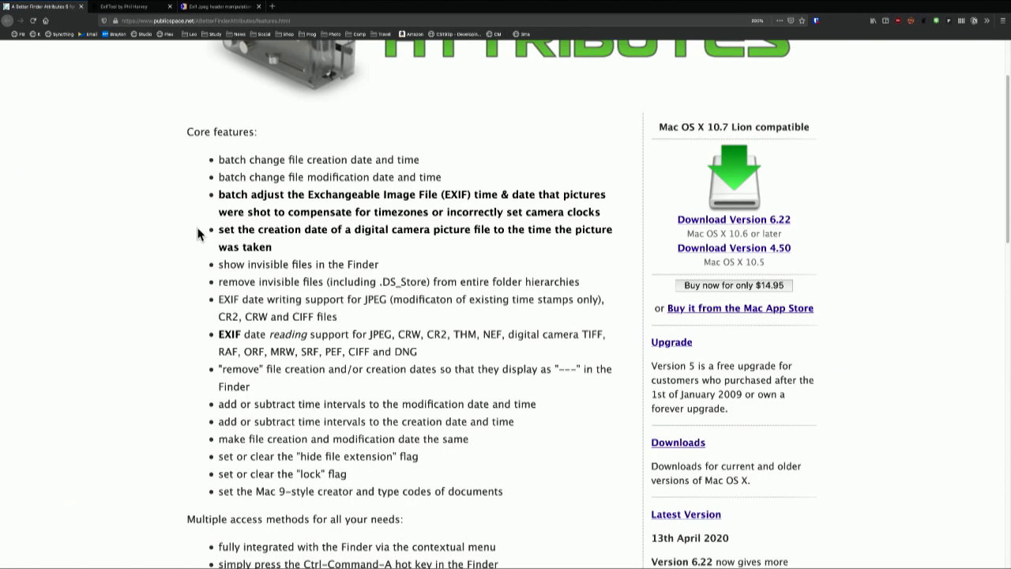
mouse_move(444, 235)
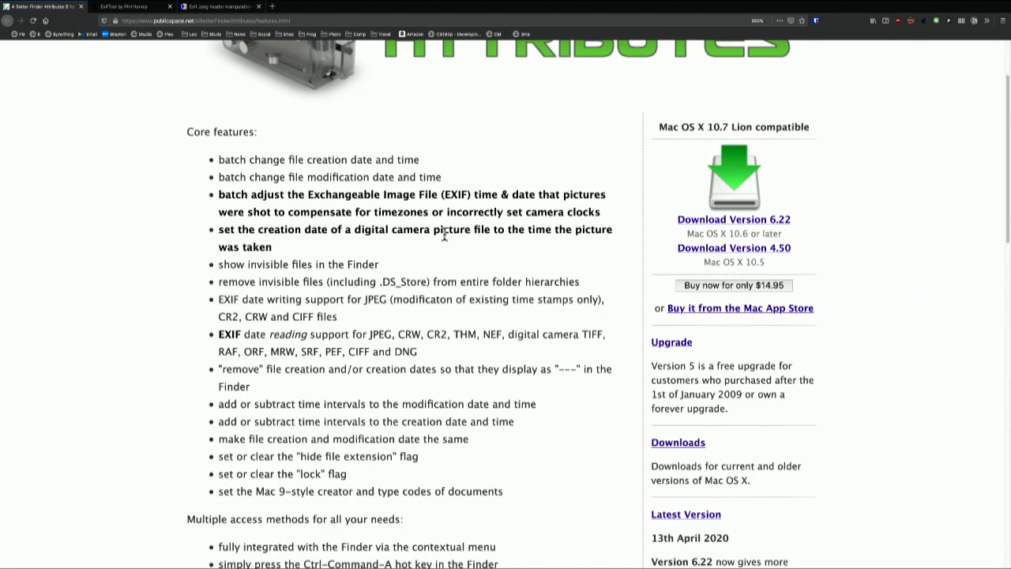
mouse_move(484, 245)
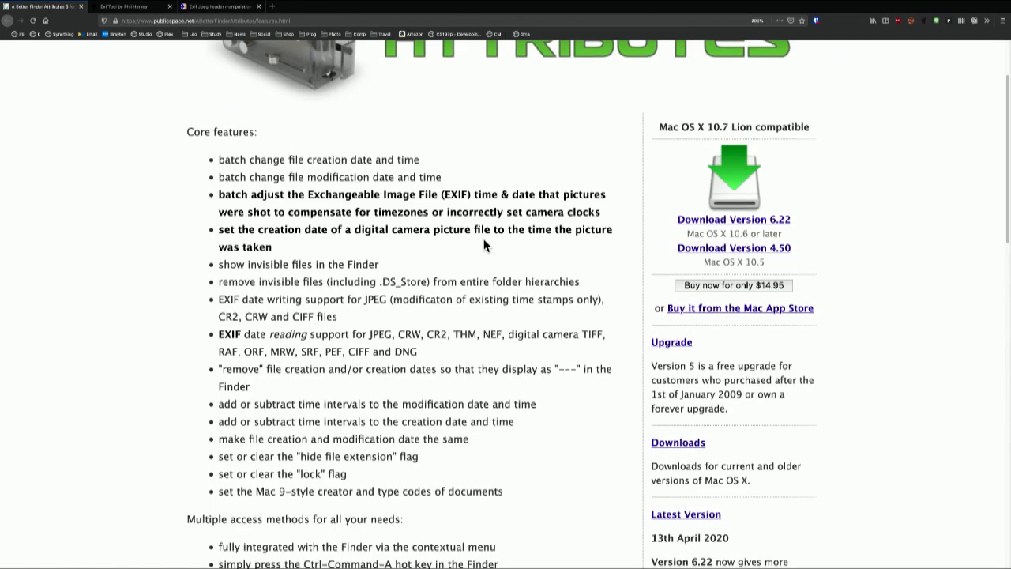
mouse_move(537, 249)
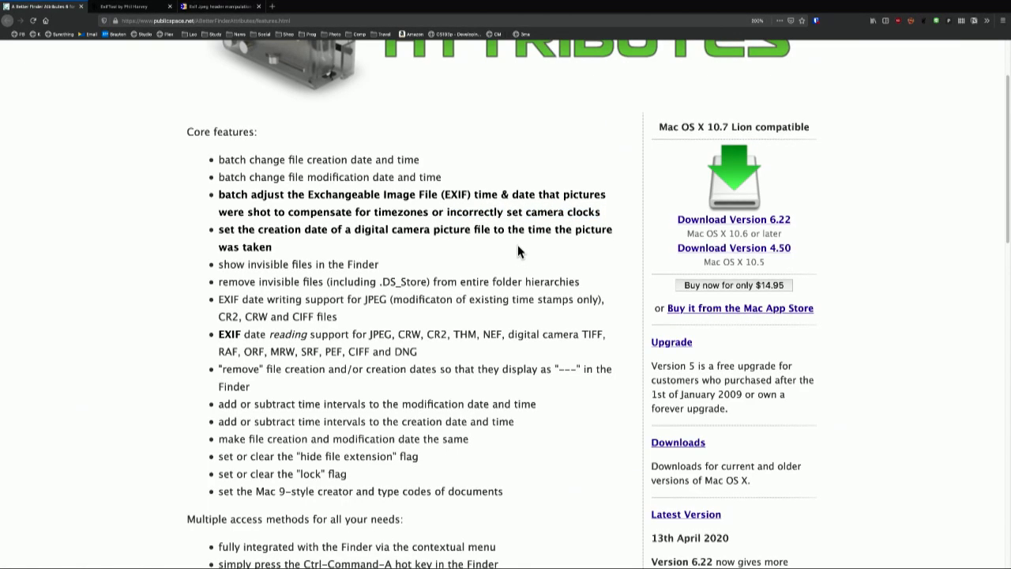
mouse_move(389, 277)
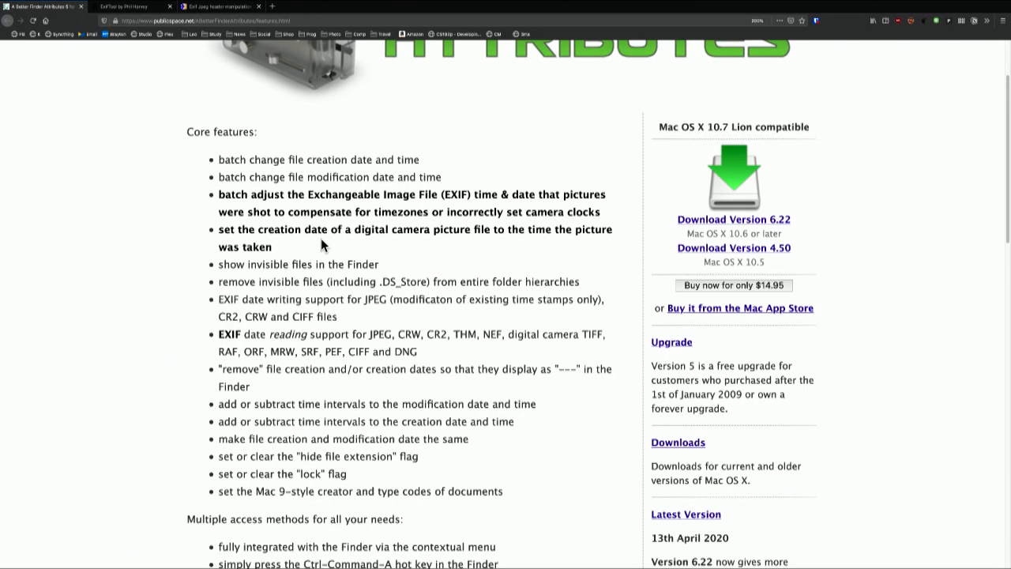
mouse_move(271, 228)
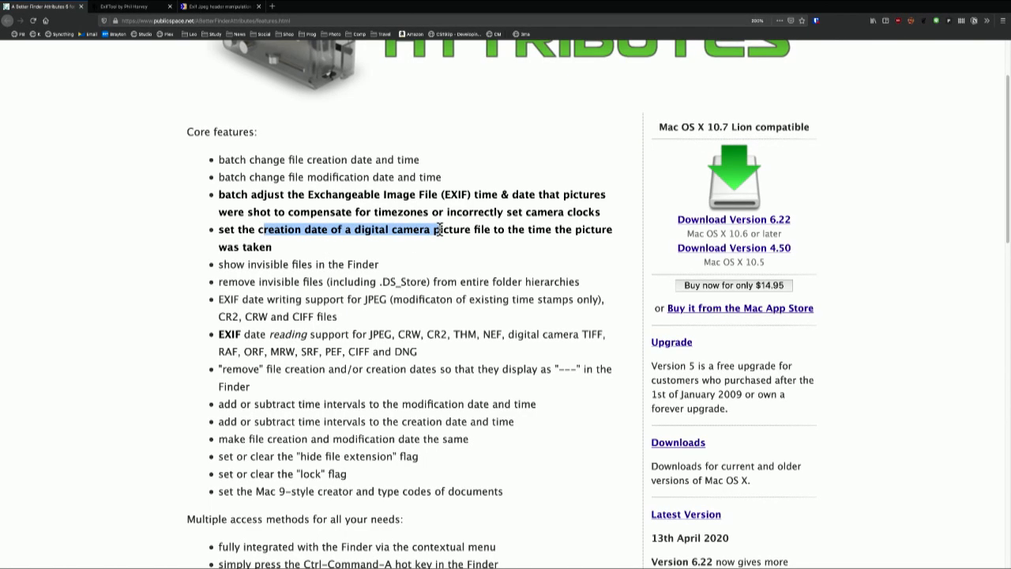
mouse_move(553, 230)
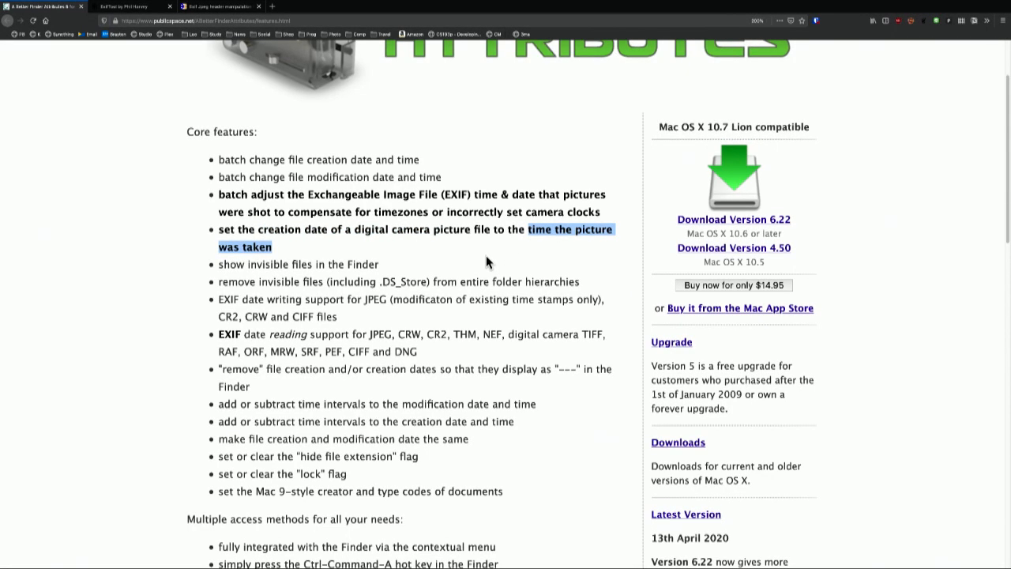
mouse_move(344, 248)
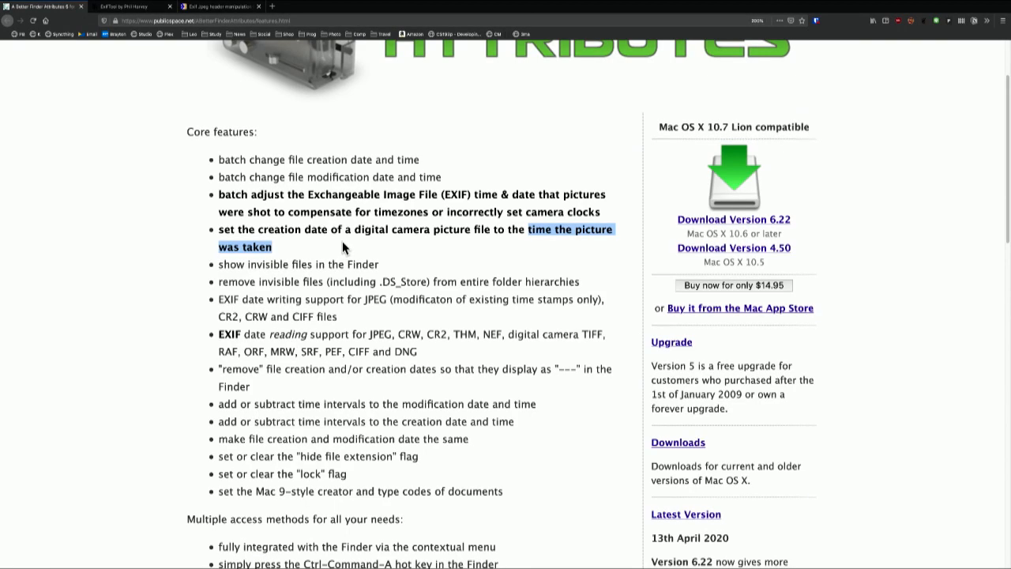
mouse_move(352, 247)
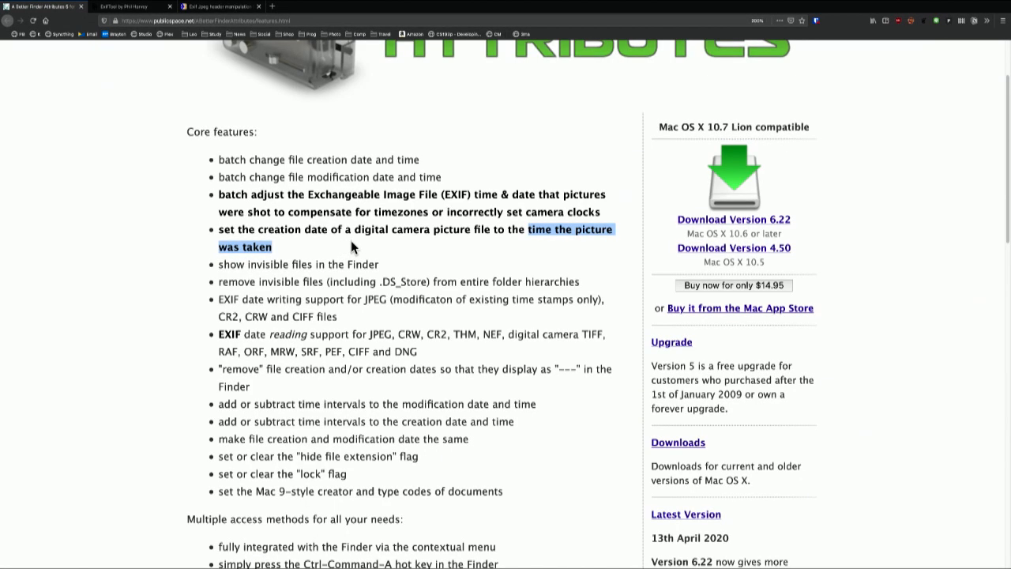
mouse_move(343, 251)
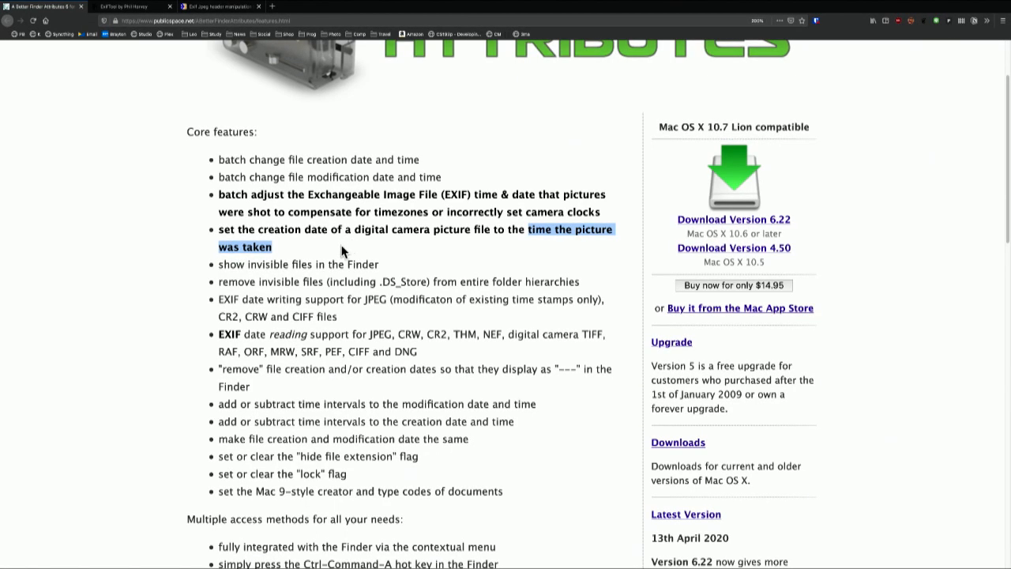
scroll(down, 3)
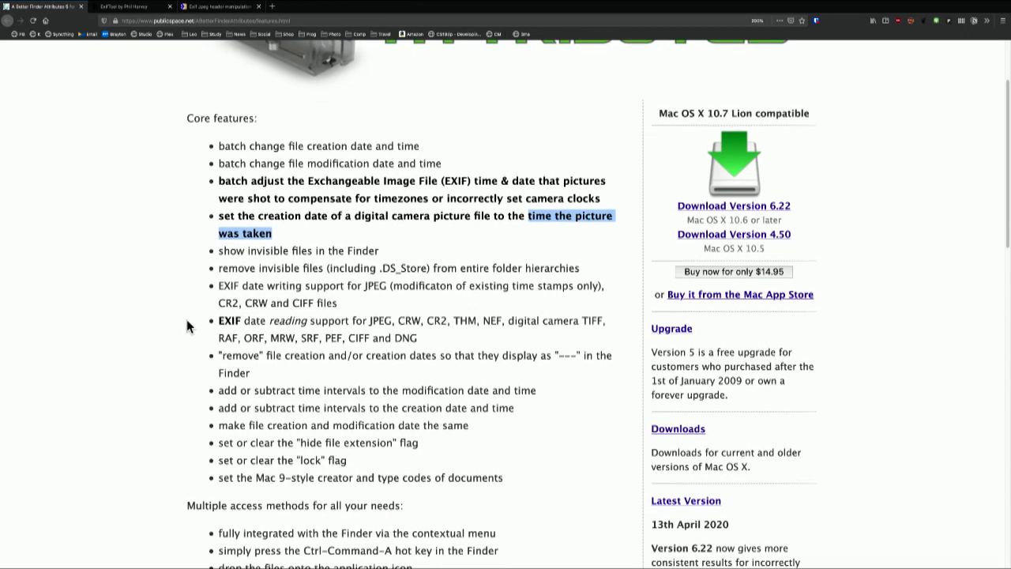
scroll(down, 3)
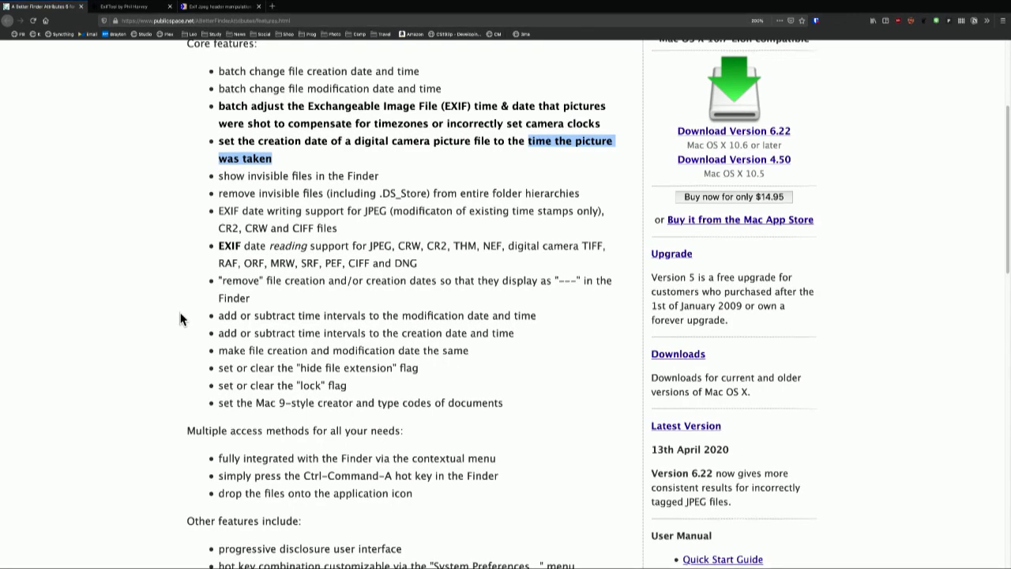
scroll(down, 3)
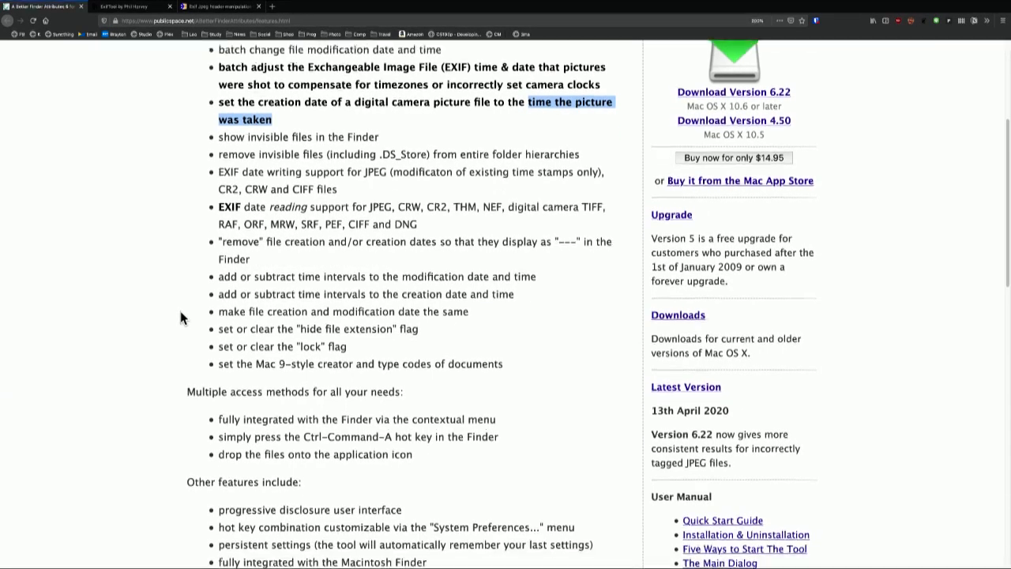
scroll(down, 3)
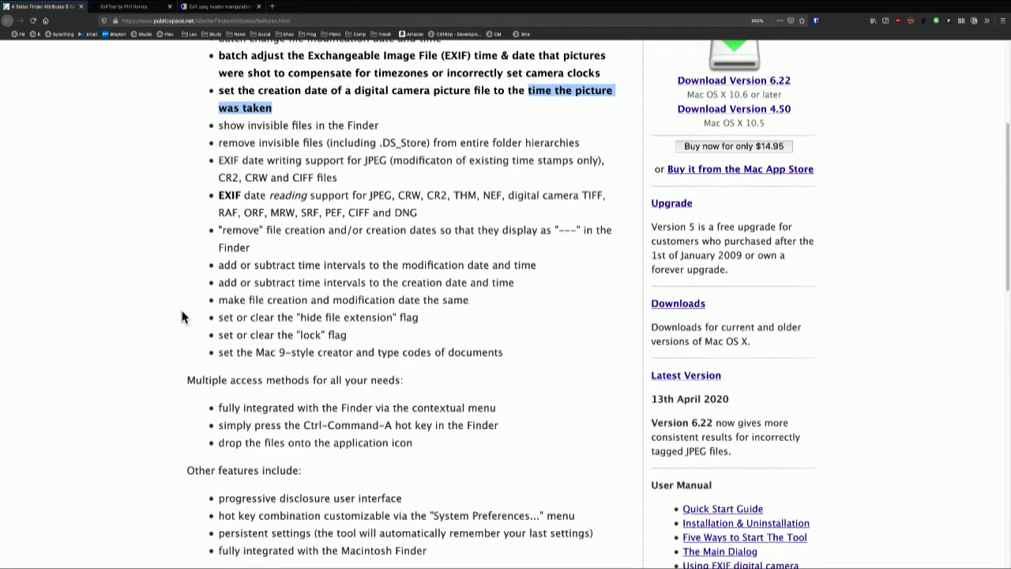
scroll(down, 3)
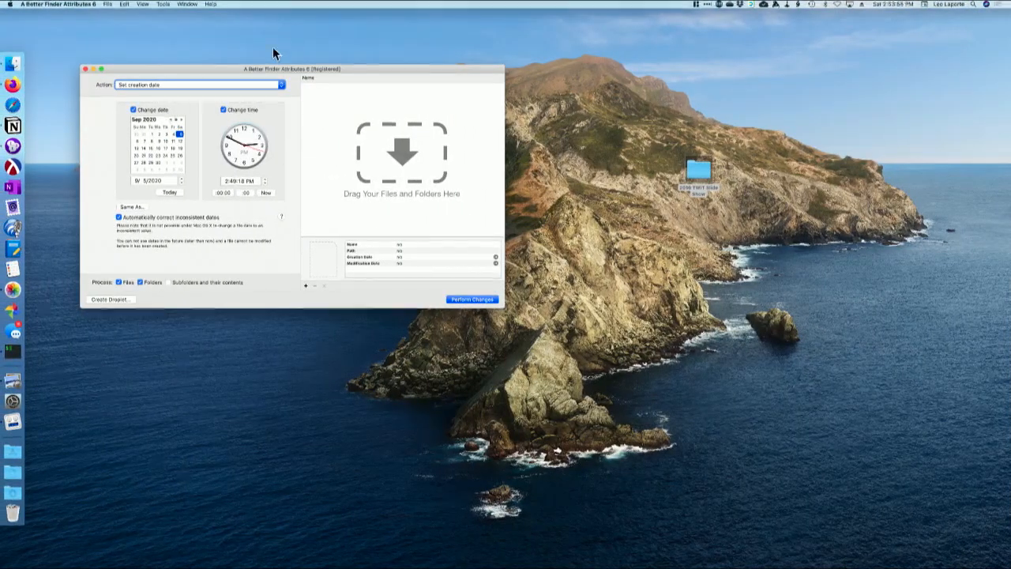
mouse_move(447, 73)
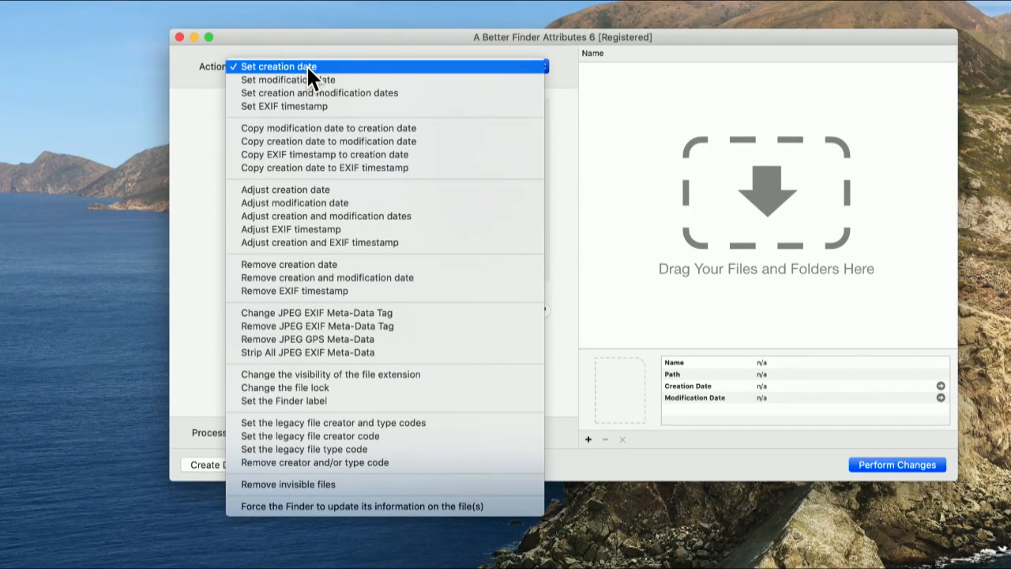
mouse_move(309, 80)
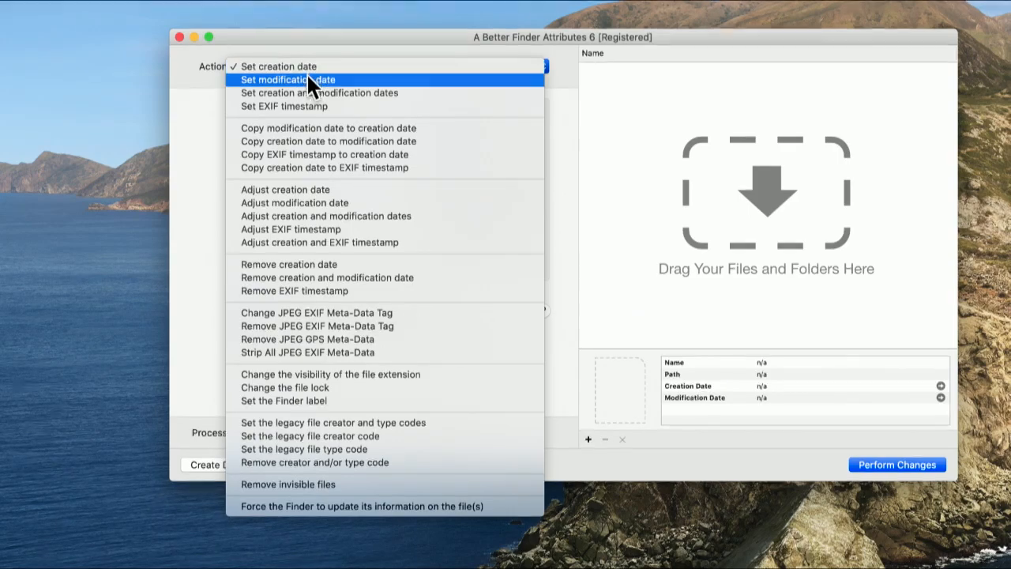
mouse_move(316, 168)
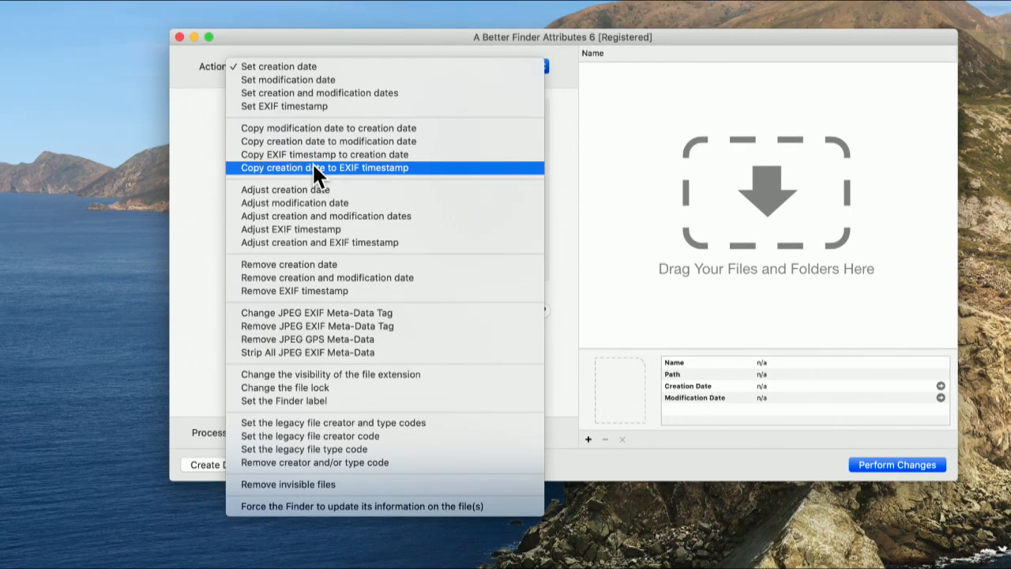
- Choose 'Copy creation date to EXIF timestamp' with DateTimeOriginal as the target
click(324, 167)
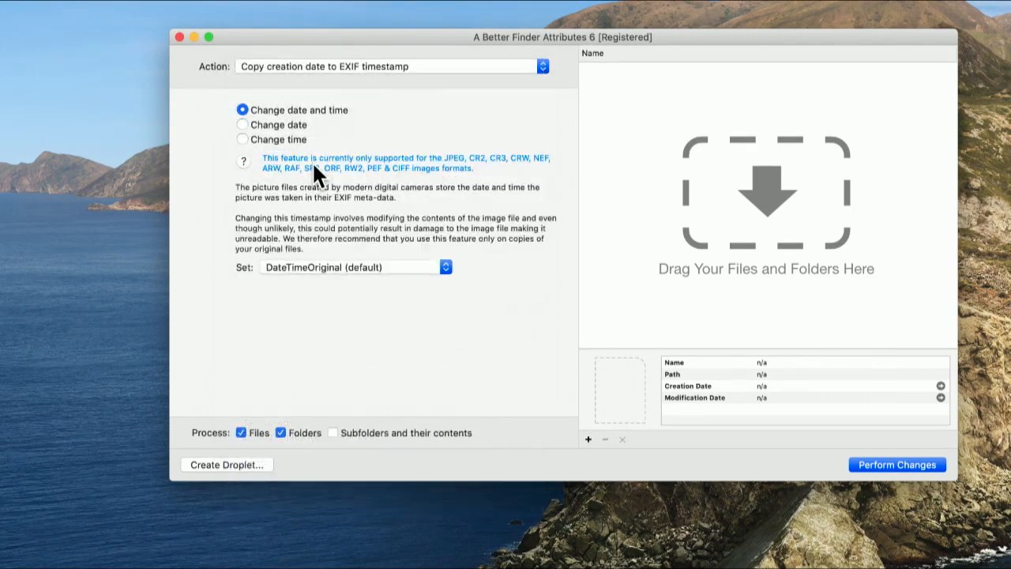
mouse_move(249, 127)
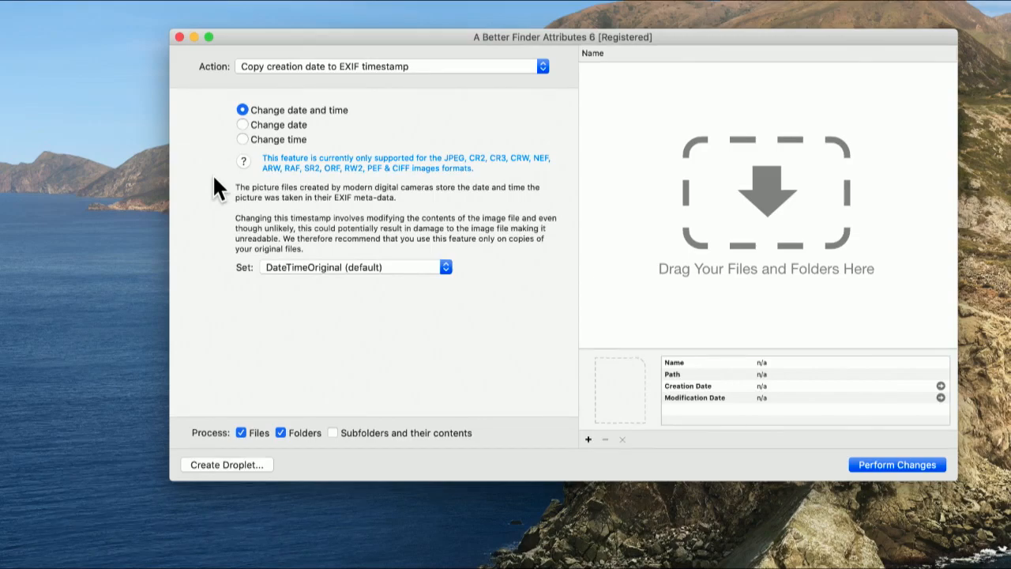
mouse_move(465, 180)
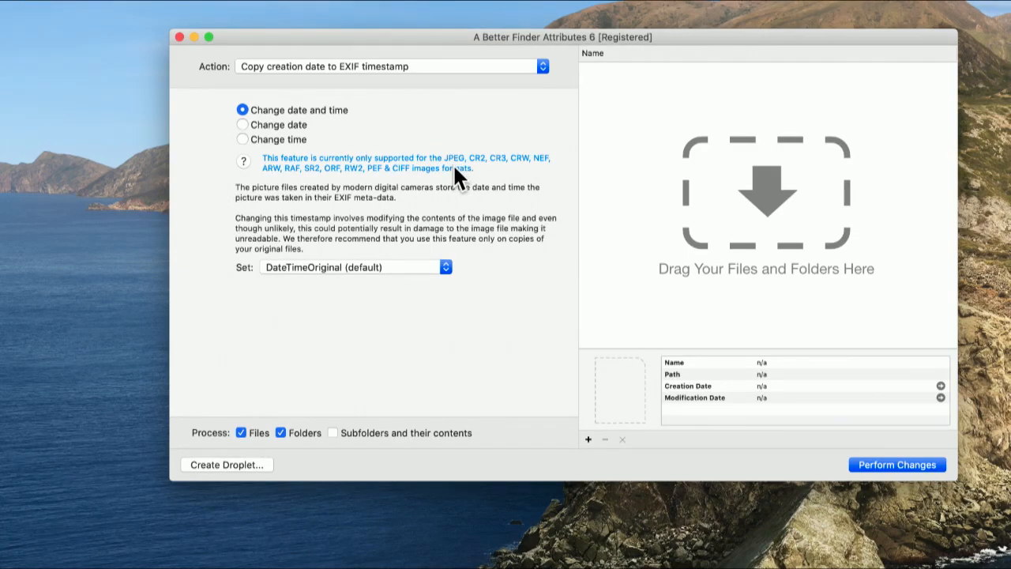
mouse_move(529, 171)
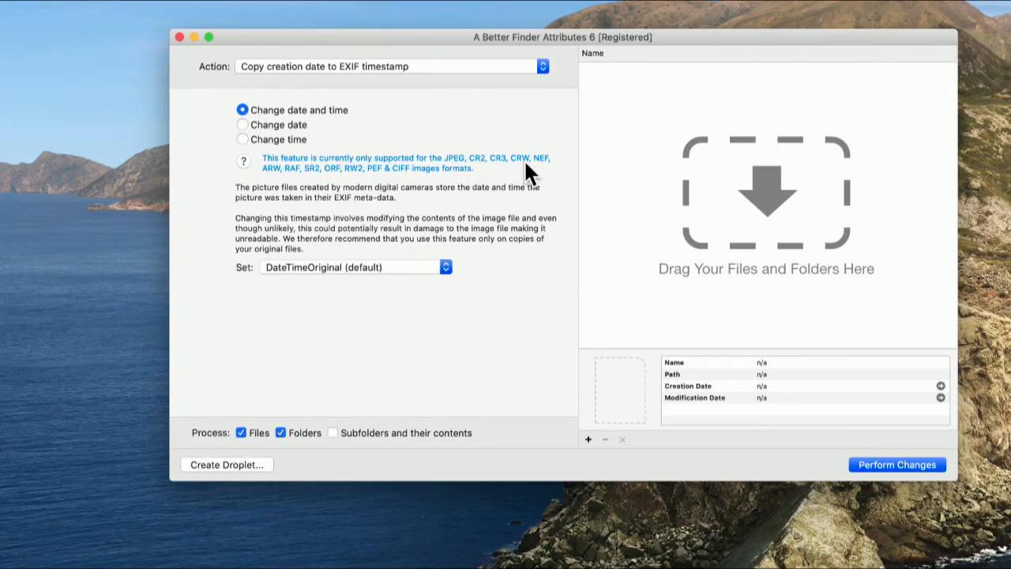
mouse_move(454, 187)
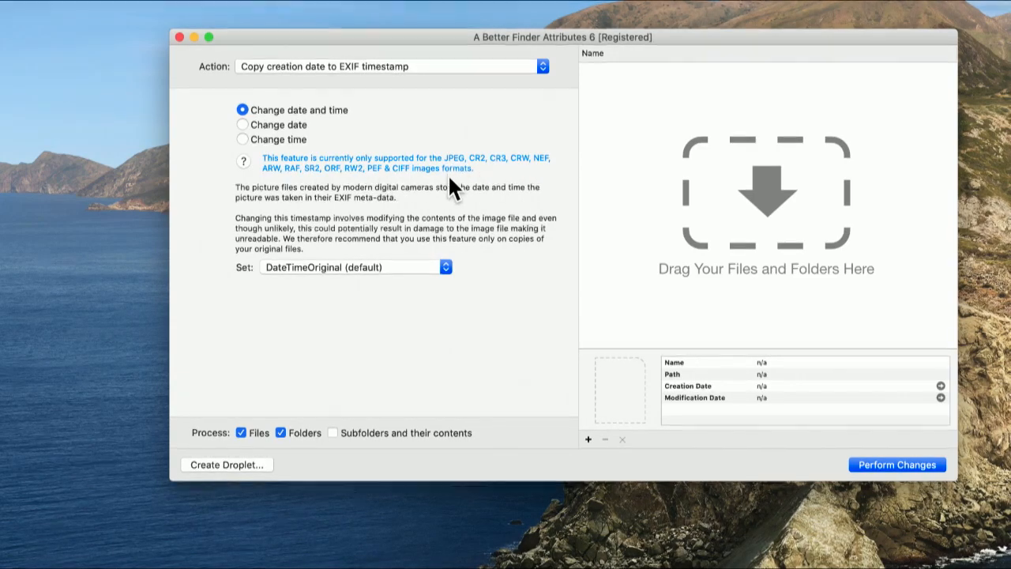
mouse_move(407, 280)
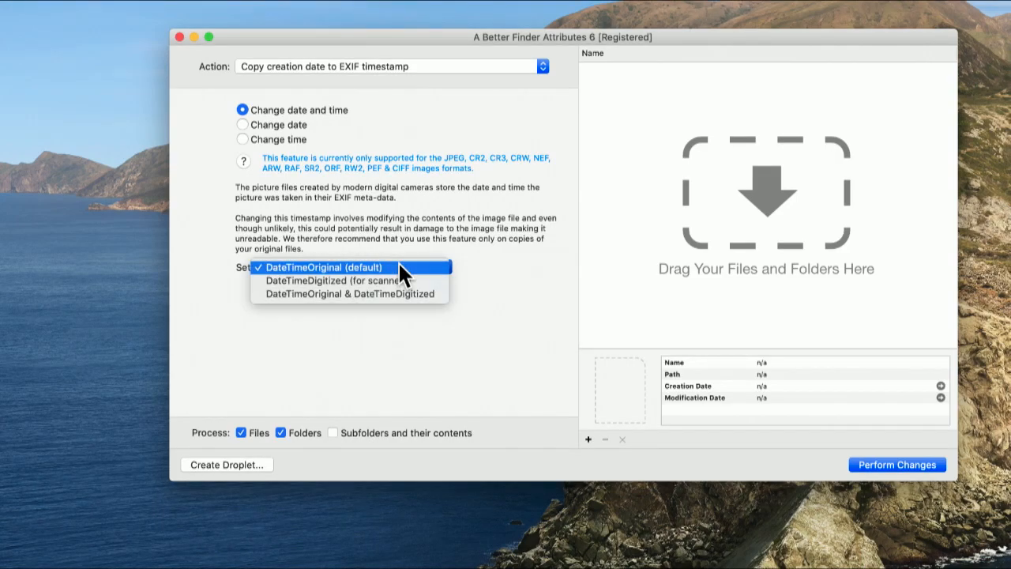
click(334, 267)
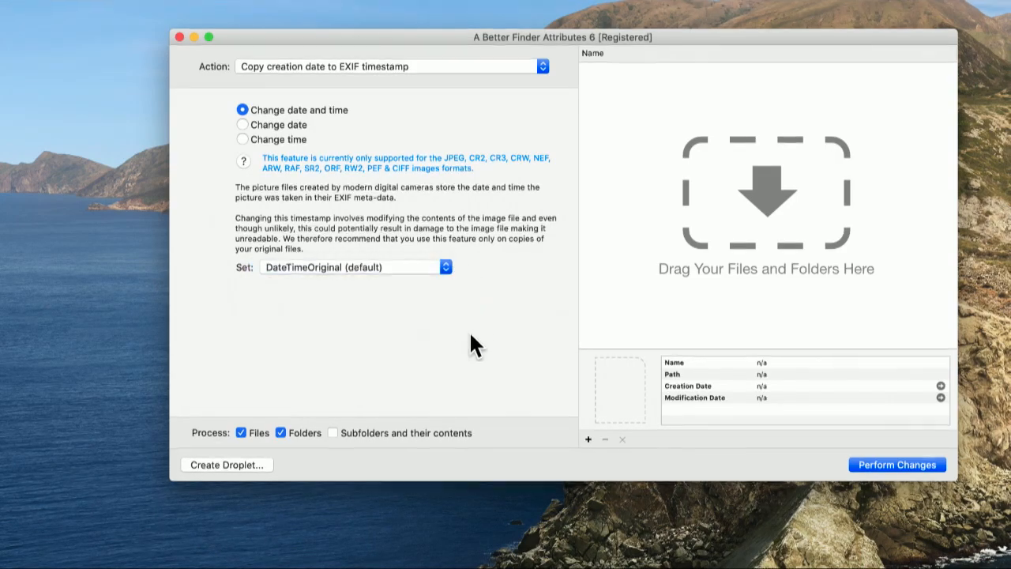
mouse_move(245, 458)
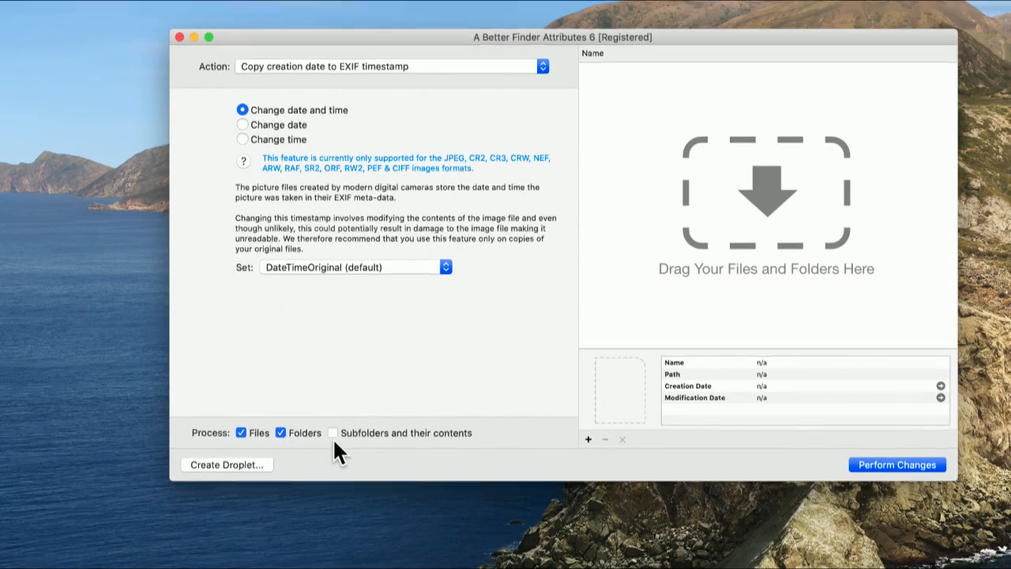
mouse_move(291, 458)
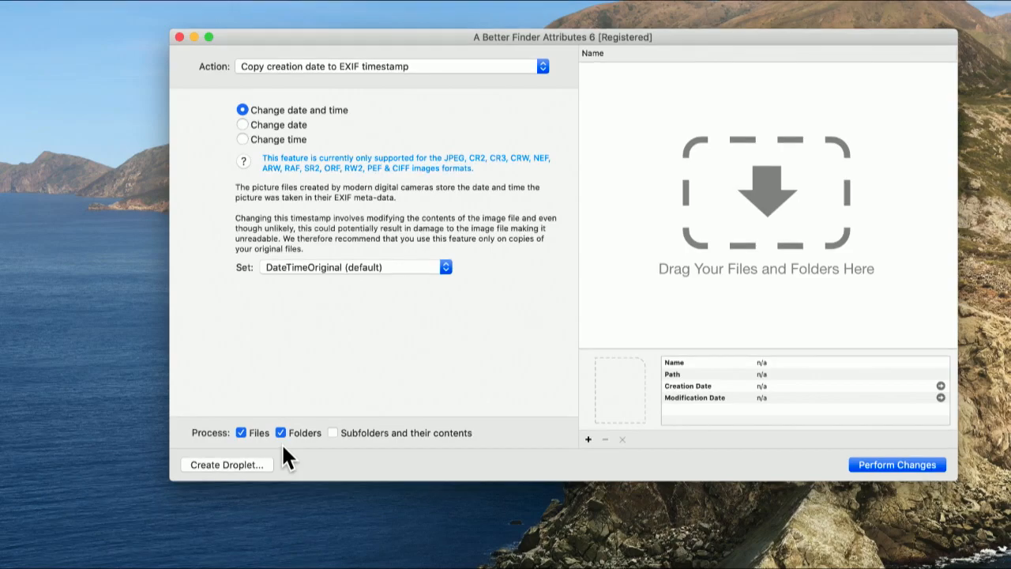
mouse_move(1003, 324)
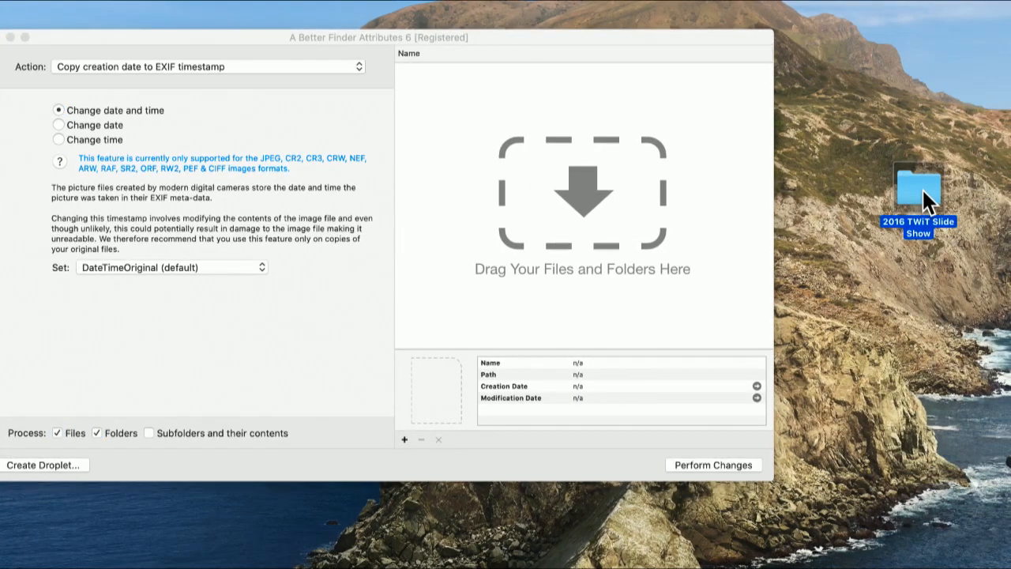
- Open the 2016 TWiT Slide Show folder and check the first photo and DSCN0017.jpg dates
double_click(917, 190)
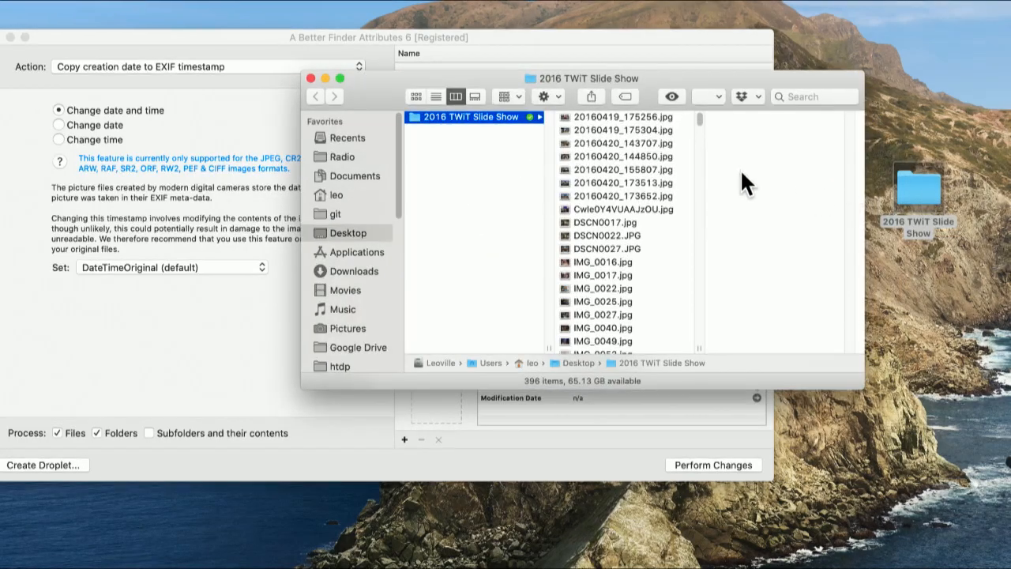
click(623, 116)
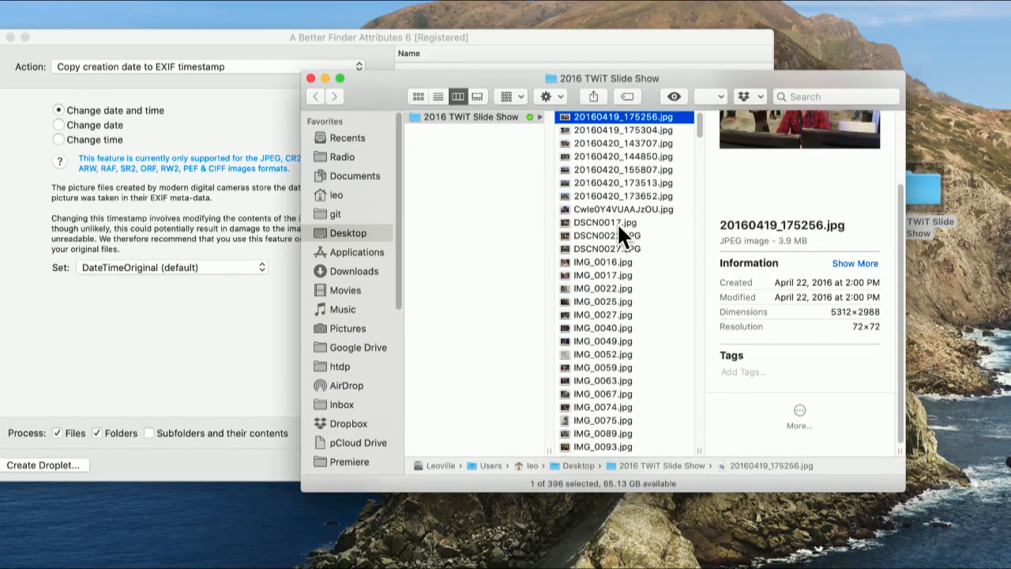
click(602, 222)
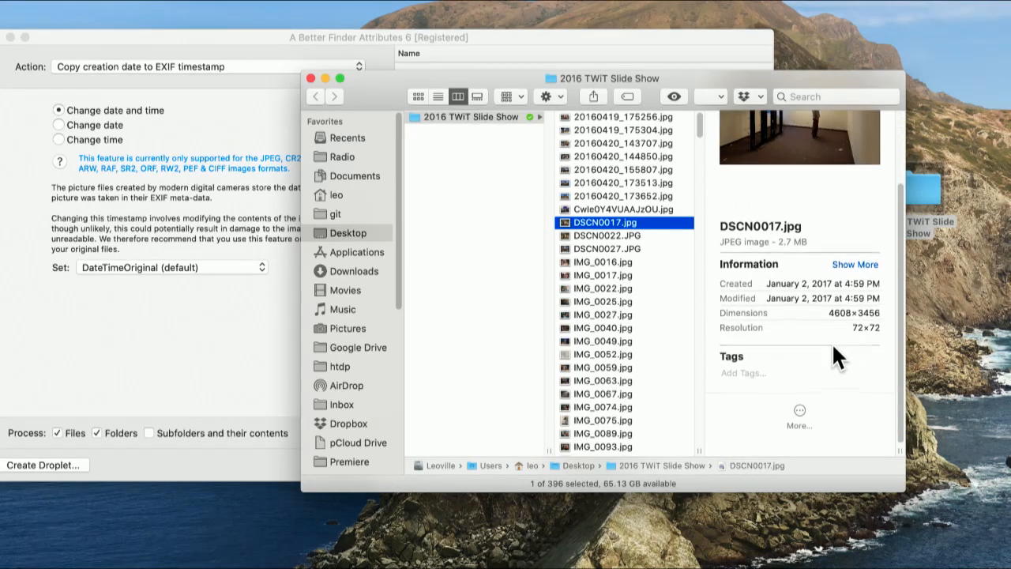
mouse_move(628, 264)
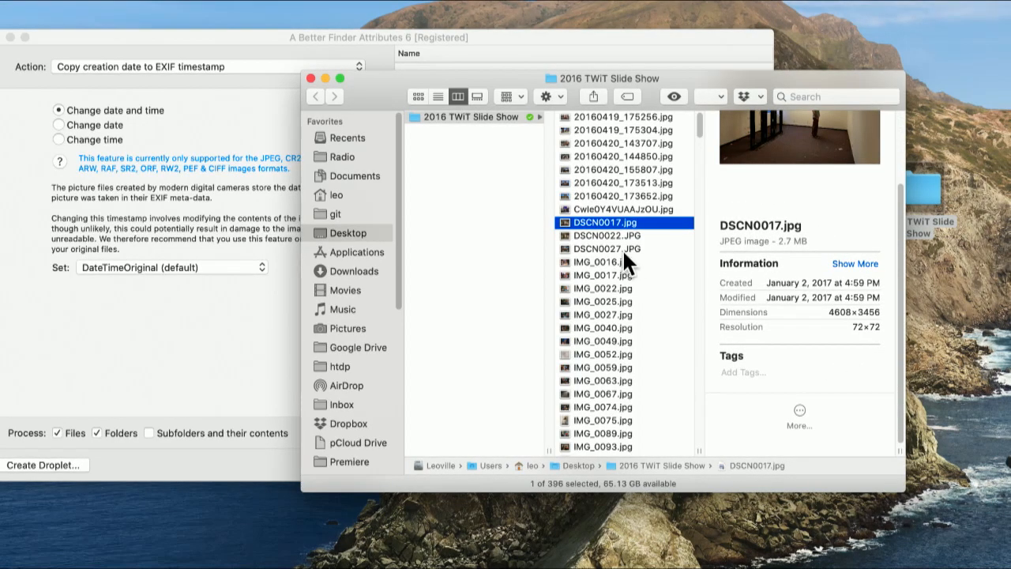
scroll(down, 3)
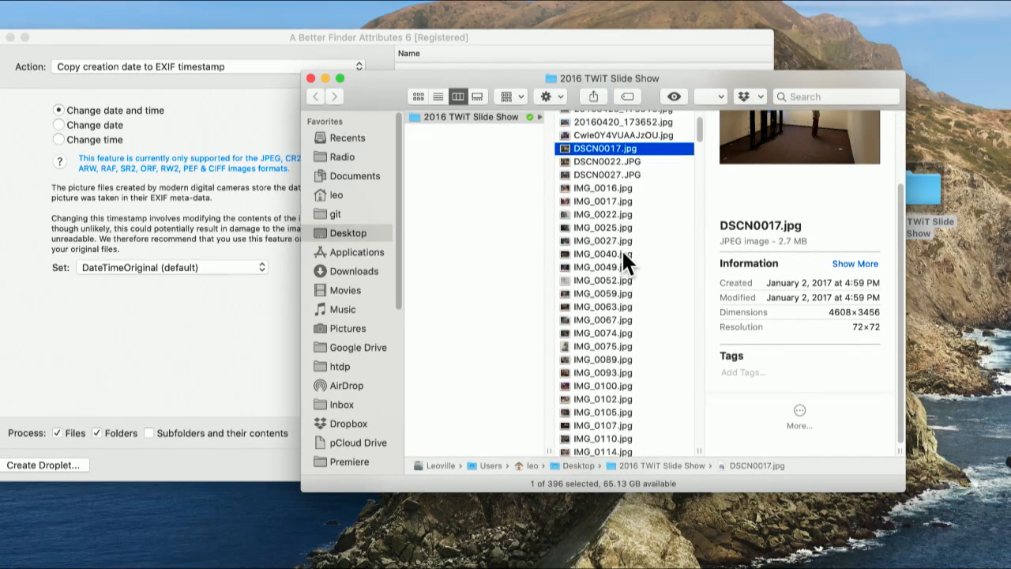
scroll(up, 3)
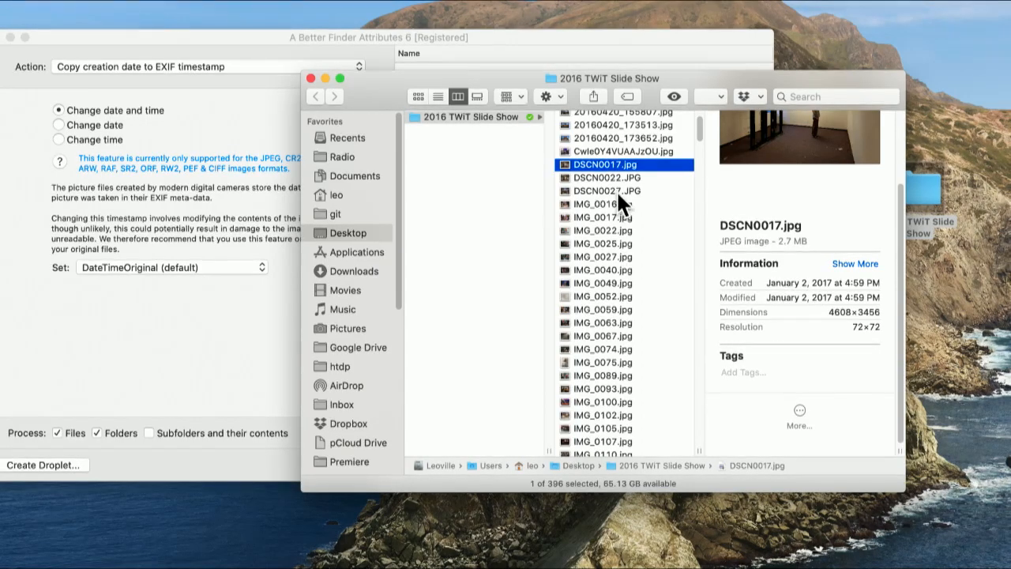
- Check the created and modified dates of DSCN0027.JPG and IMG_0067.jpg
click(607, 190)
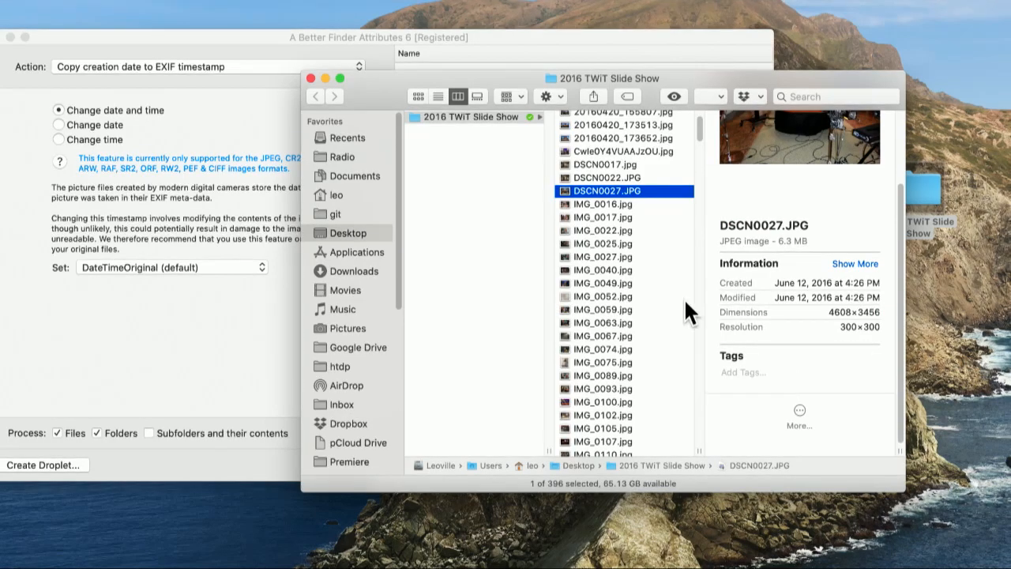
click(602, 335)
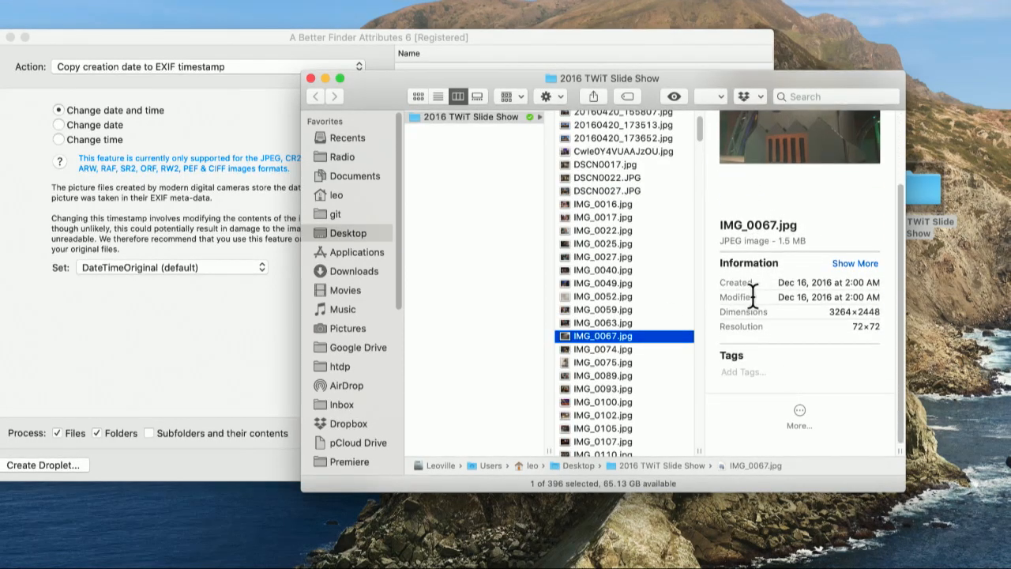
scroll(down, 3)
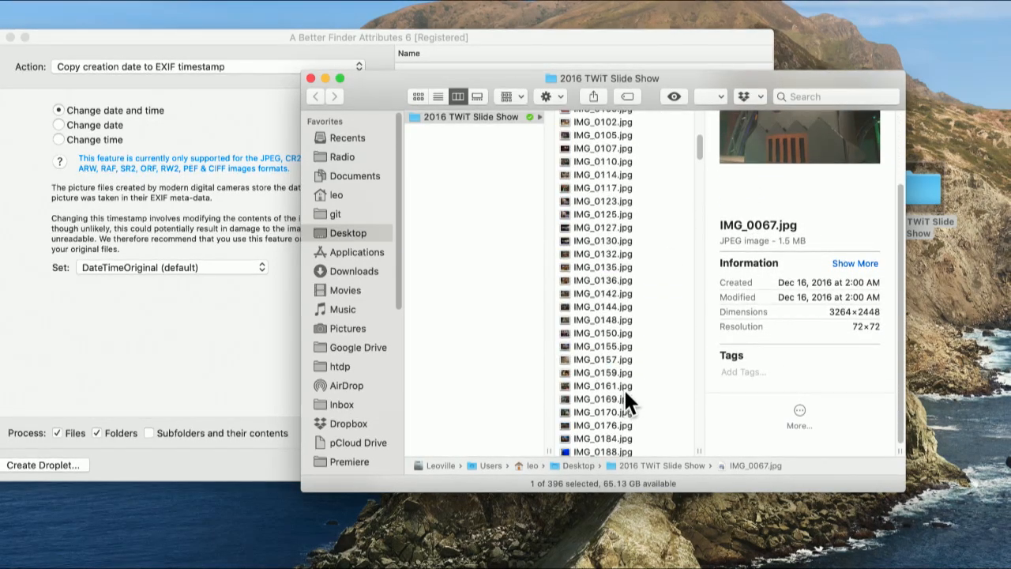
scroll(down, 3)
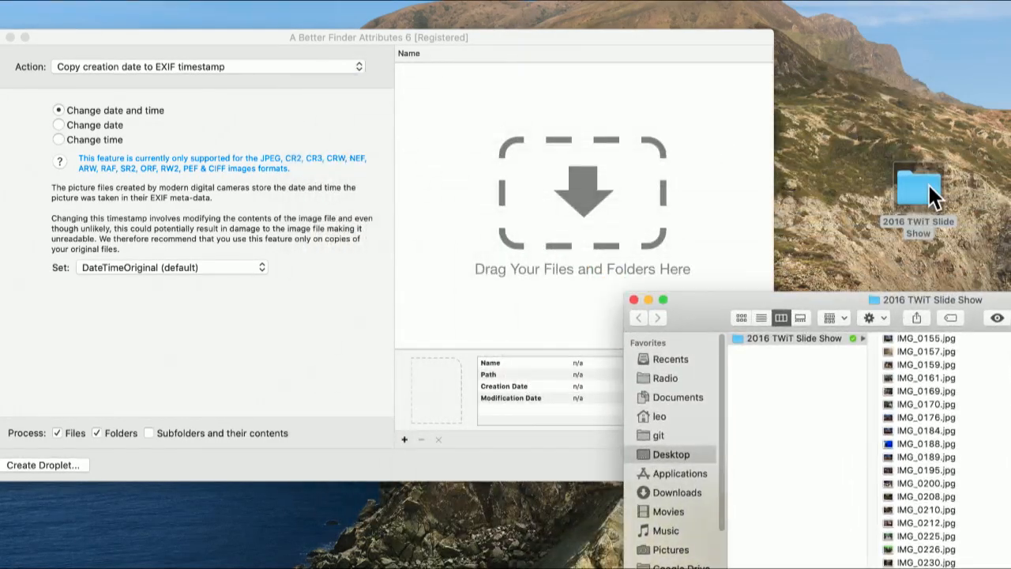
- Drag the 2016 TWiT Slide Show folder into the file list and allow Desktop access
drag(916, 189, 582, 189)
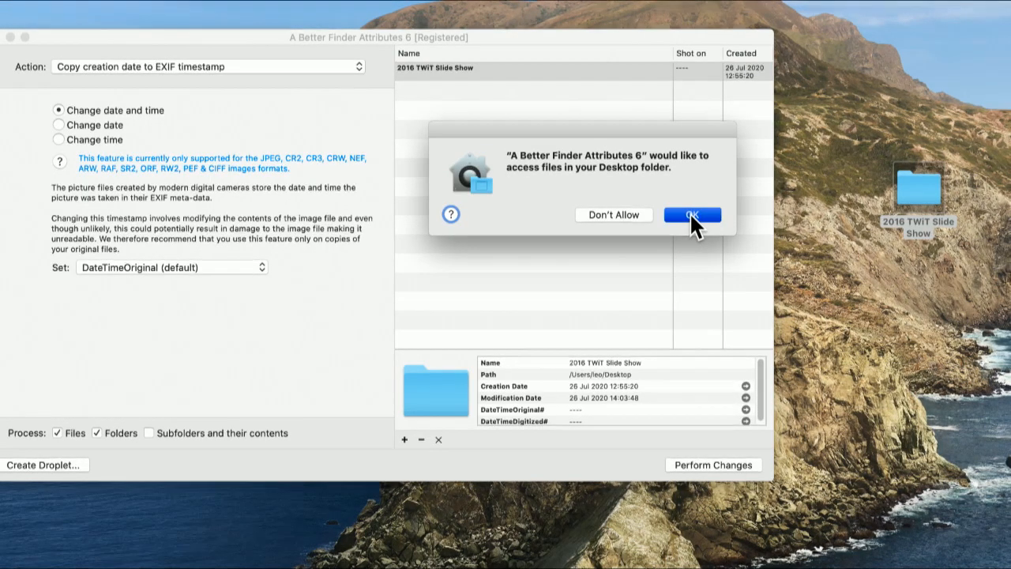
click(692, 214)
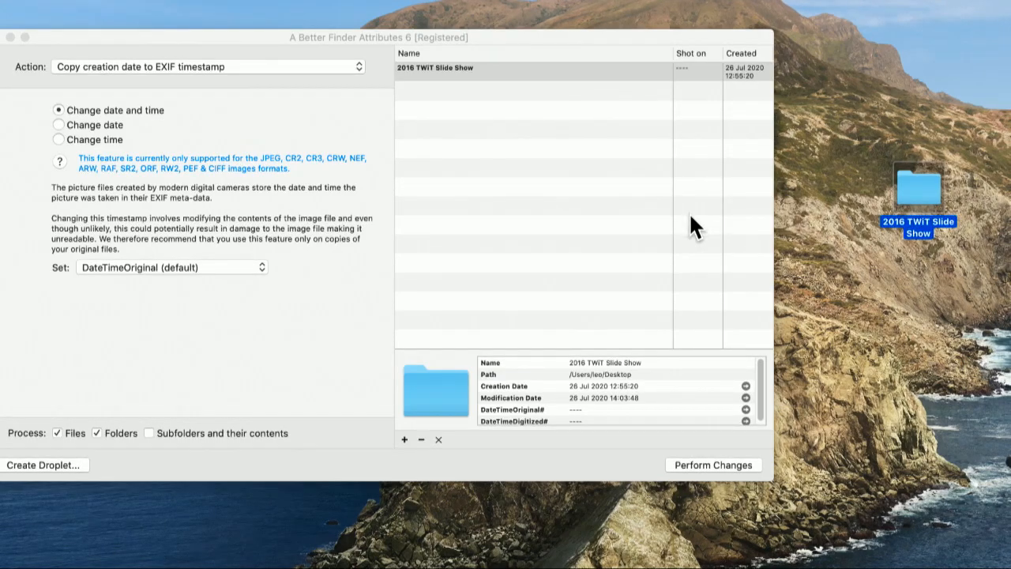
mouse_move(442, 110)
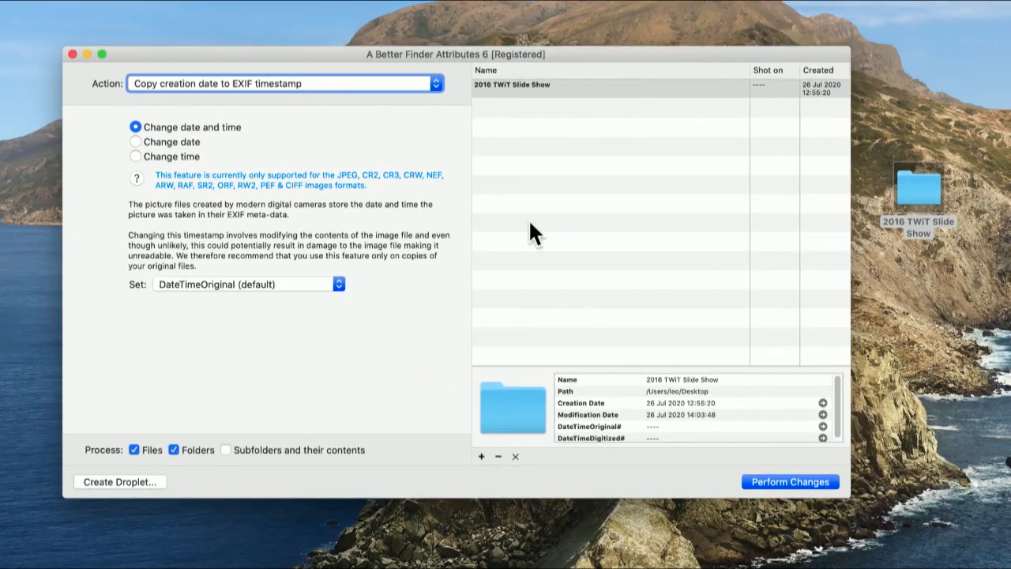
mouse_move(498, 150)
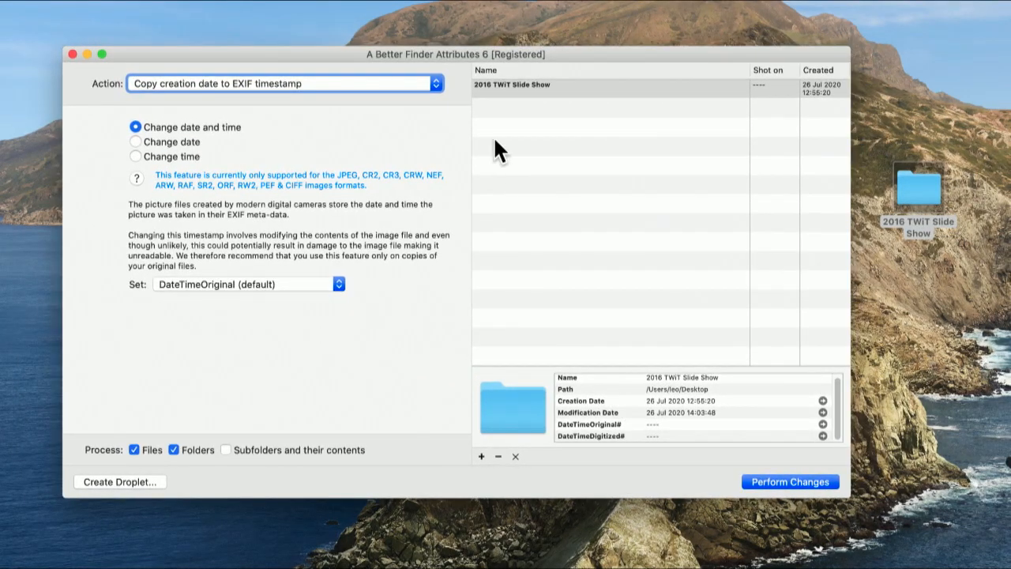
- Perform the EXIF date change on the slide show folder, dismiss the success alert, reopen it
click(513, 84)
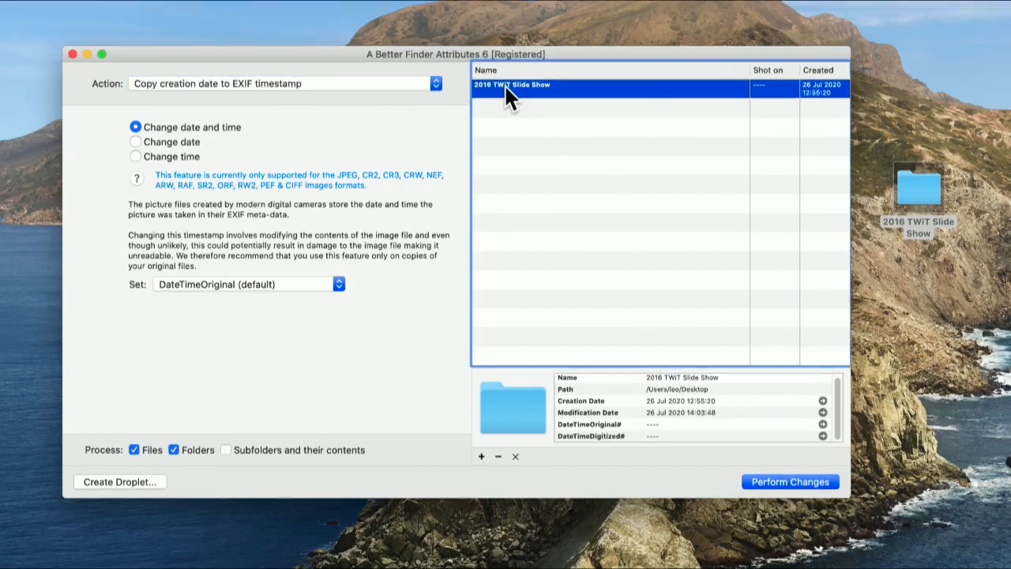
mouse_move(519, 466)
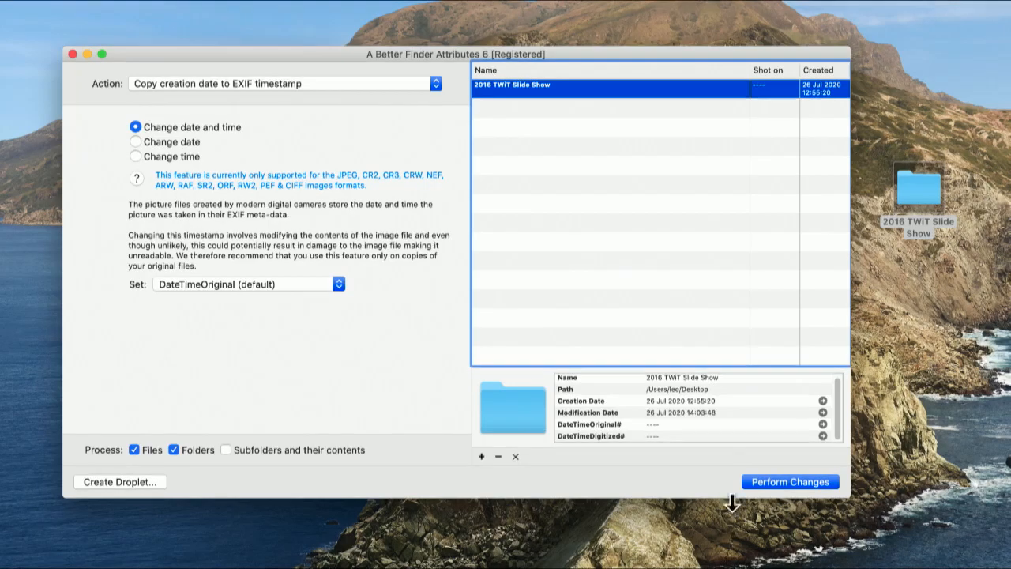
click(789, 481)
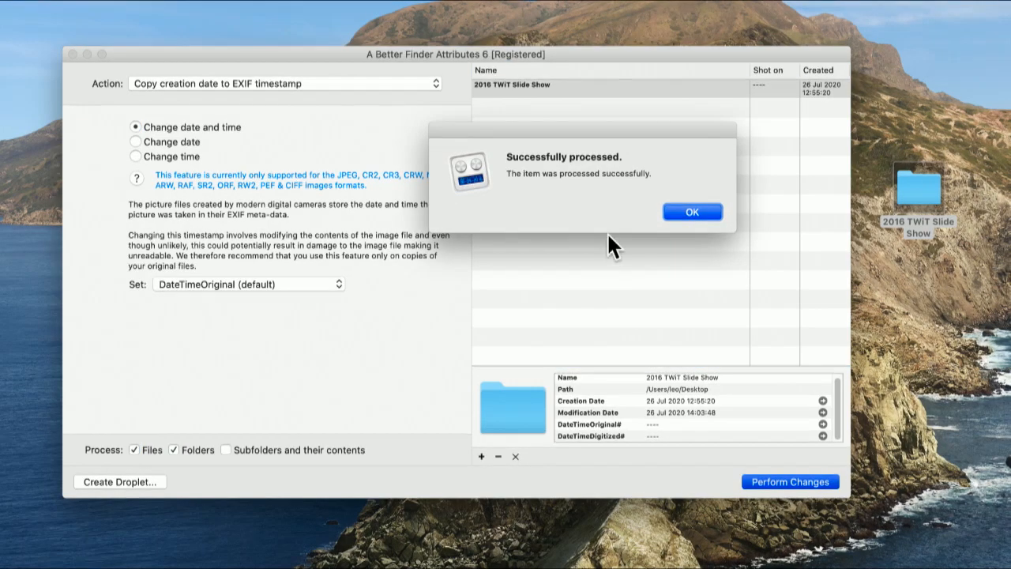
click(691, 212)
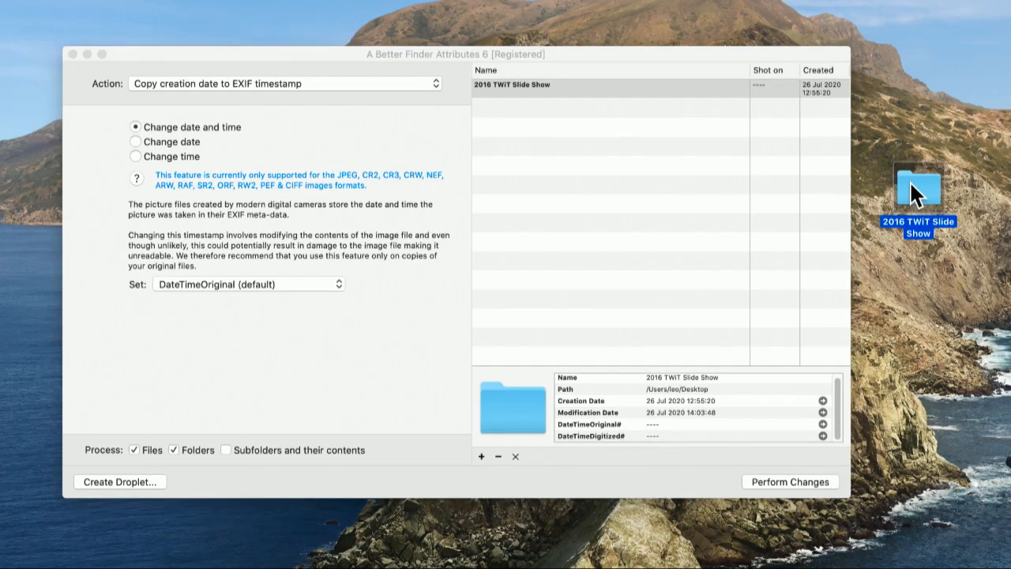
double_click(916, 189)
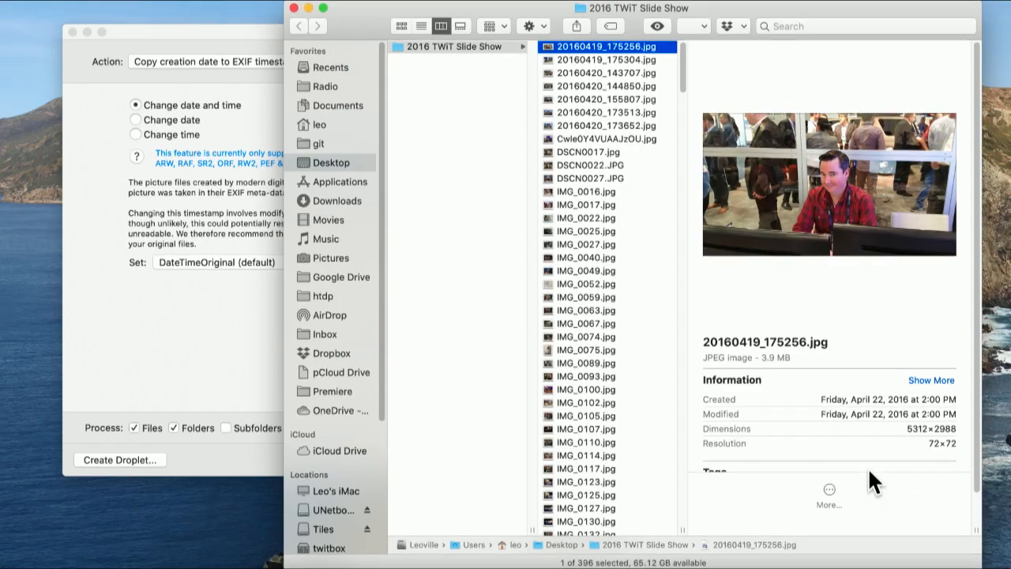
- Preview 20160419_175304.jpg, 20160420_144850.jpg and IMG_0016.jpg to confirm their dates
click(605, 59)
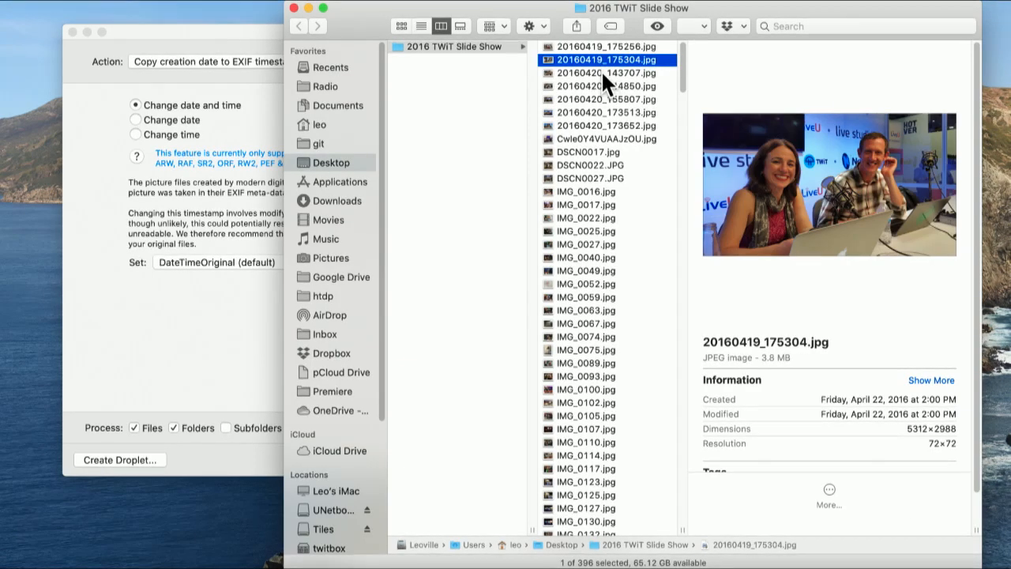
click(605, 86)
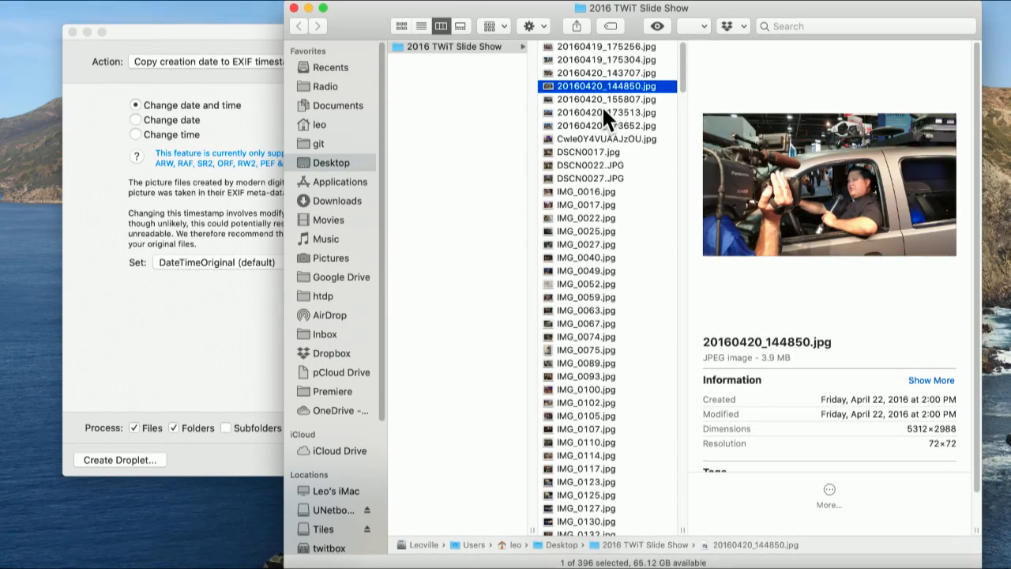
click(586, 191)
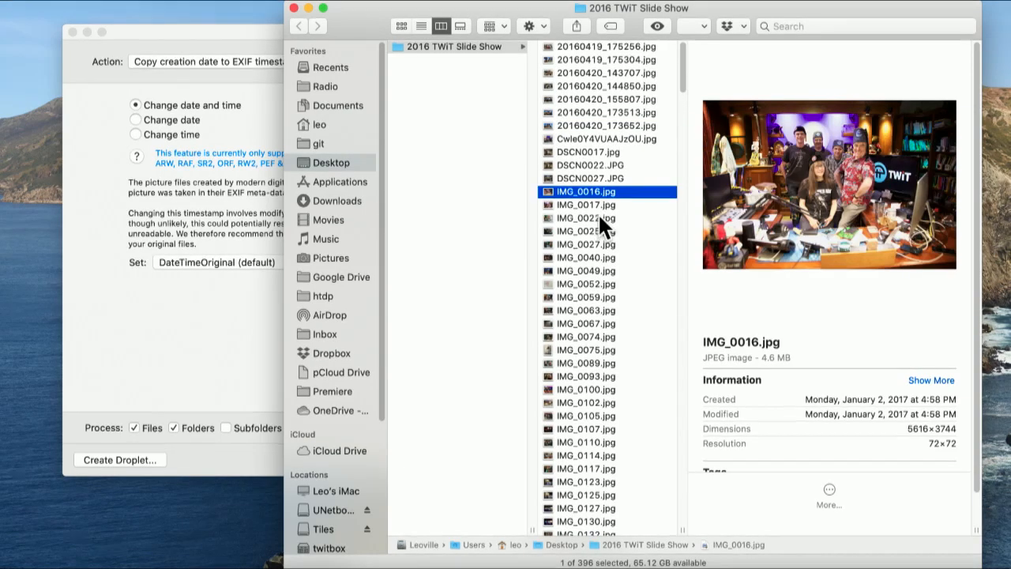
click(586, 310)
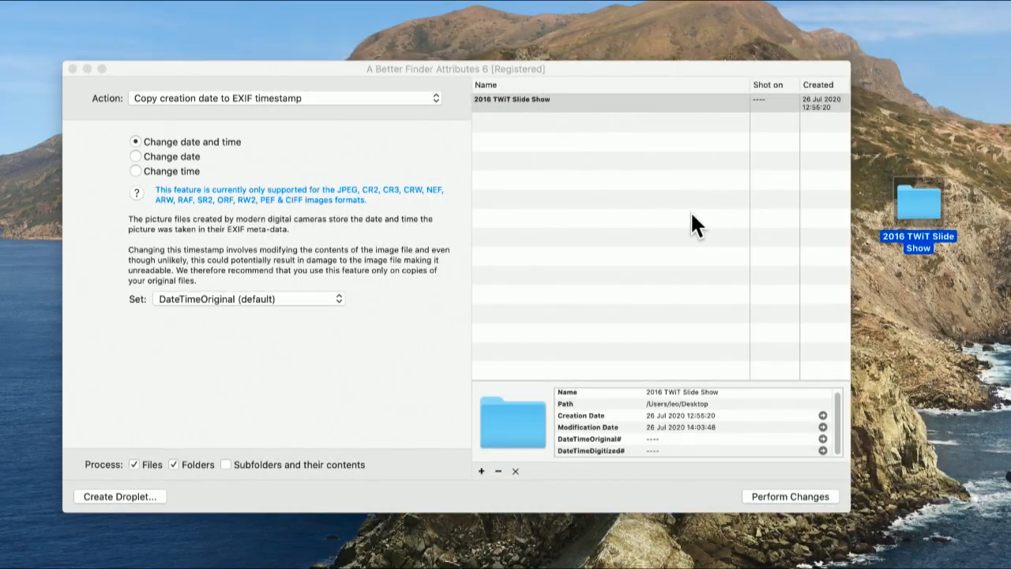
mouse_move(700, 222)
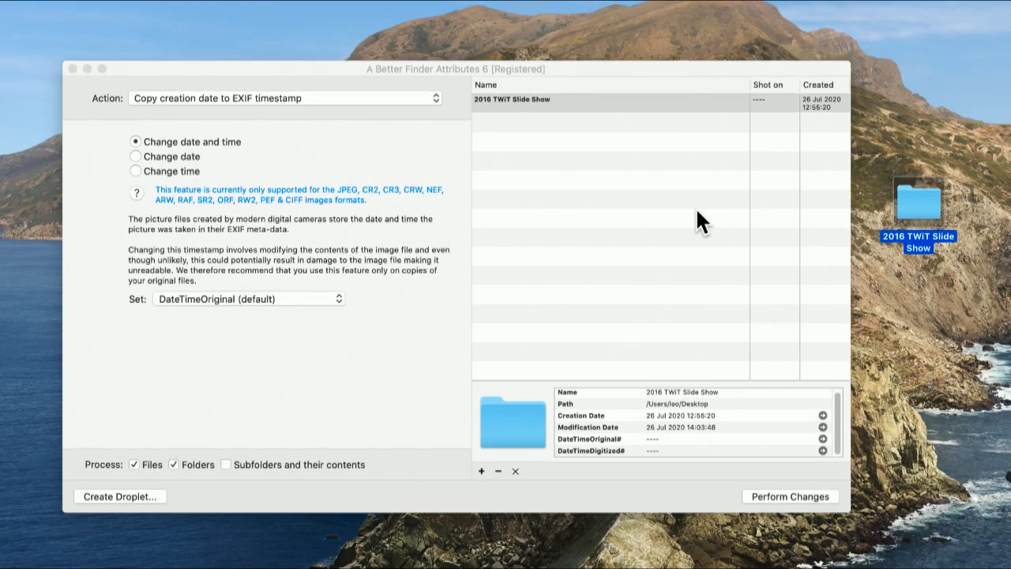
mouse_move(146, 71)
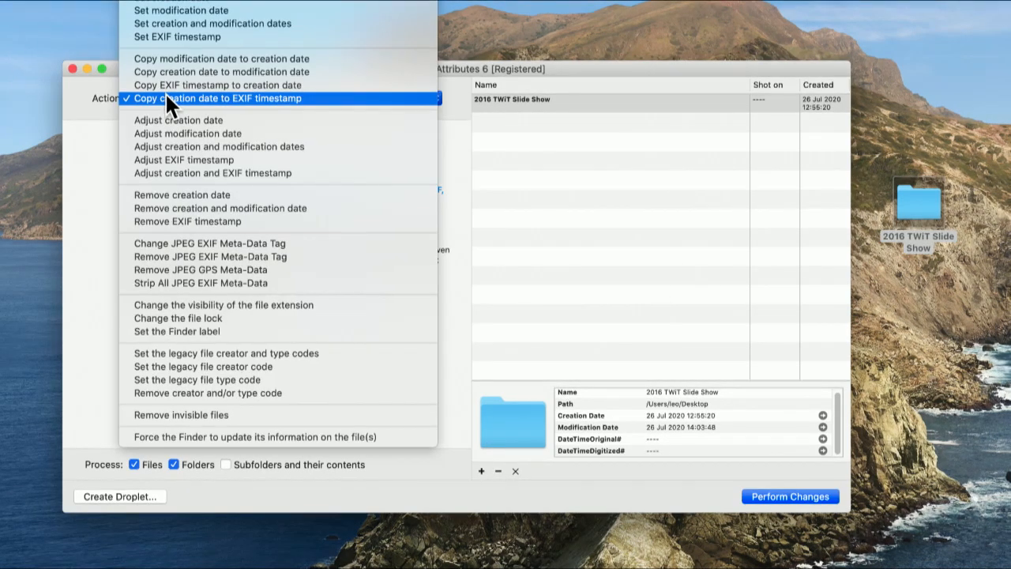
mouse_move(188, 194)
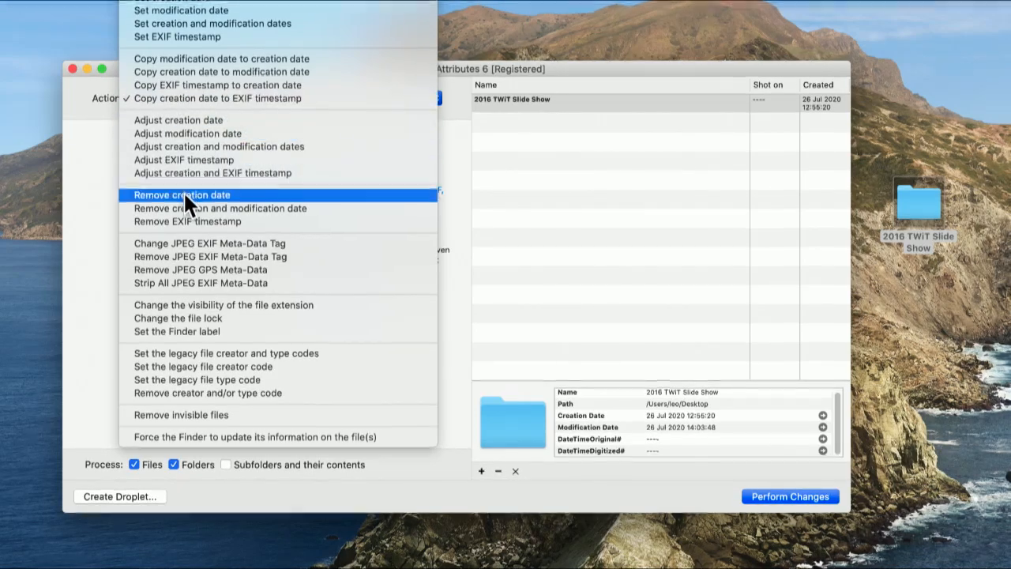
mouse_move(210, 243)
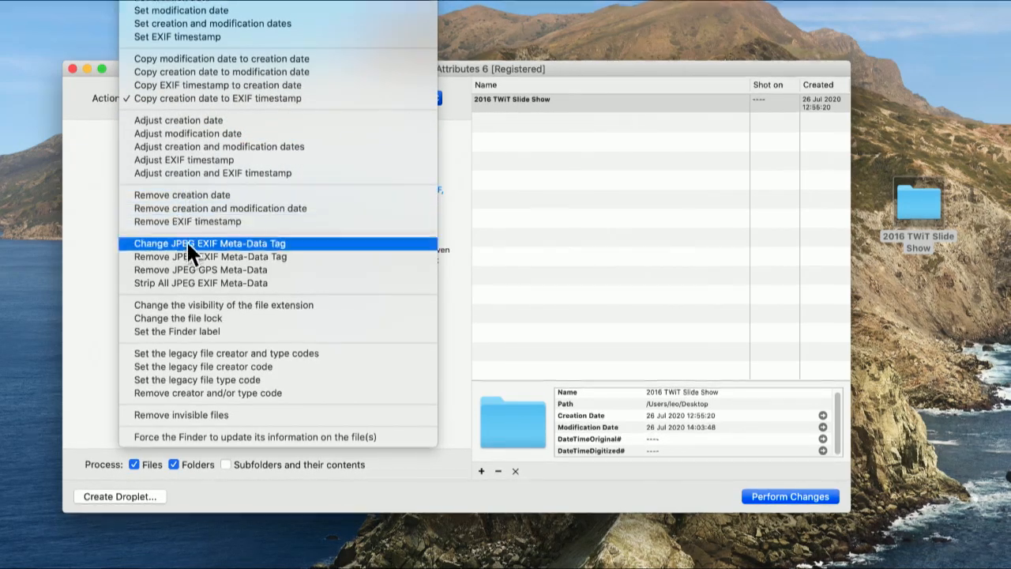
mouse_move(200, 283)
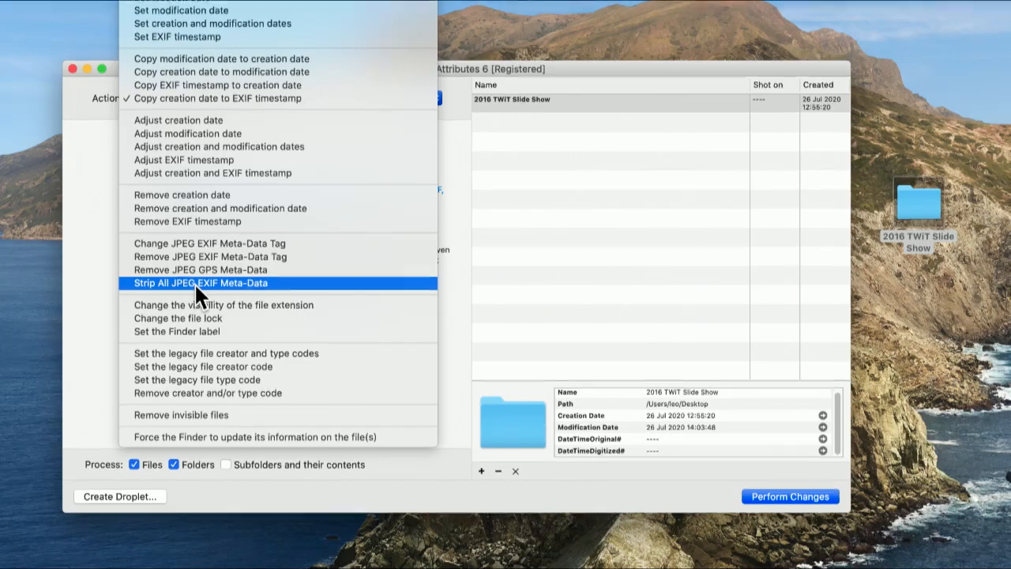
mouse_move(241, 331)
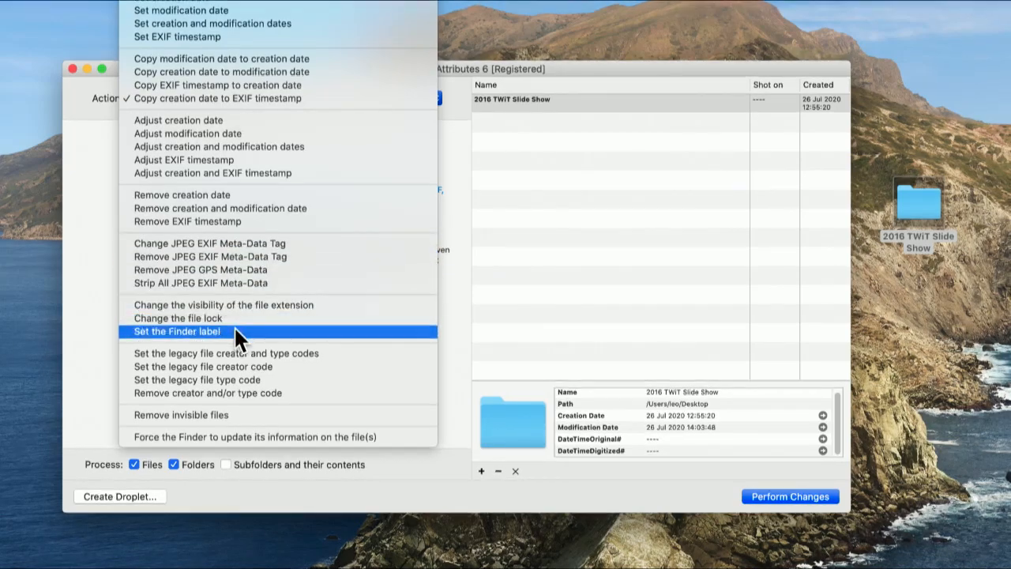
mouse_move(253, 353)
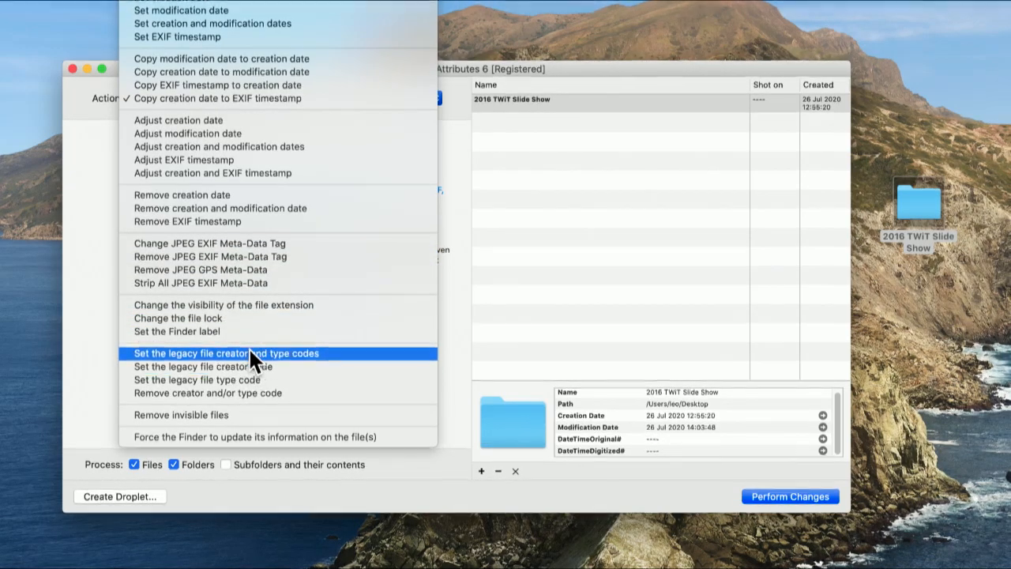
mouse_move(310, 416)
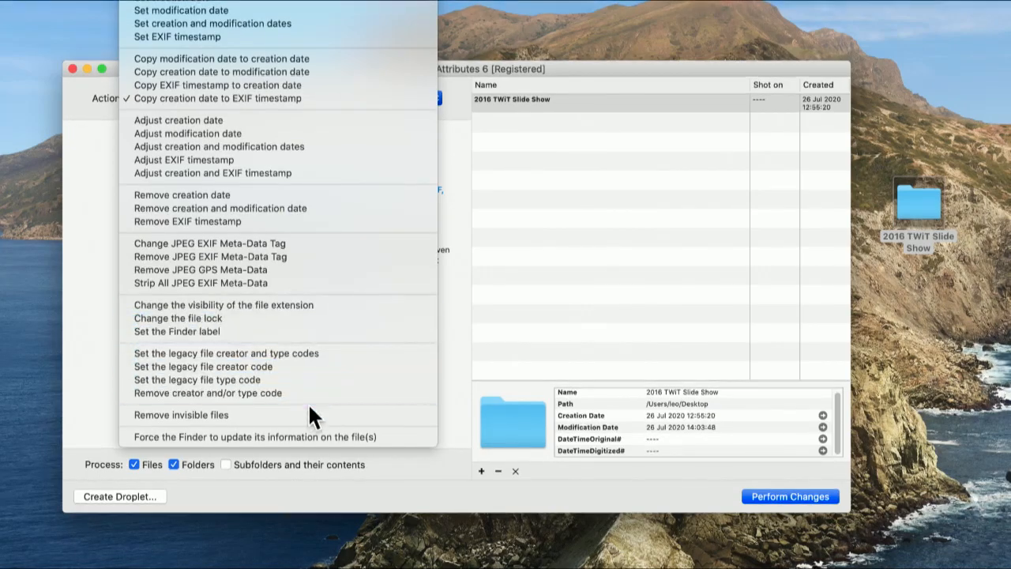
mouse_move(336, 470)
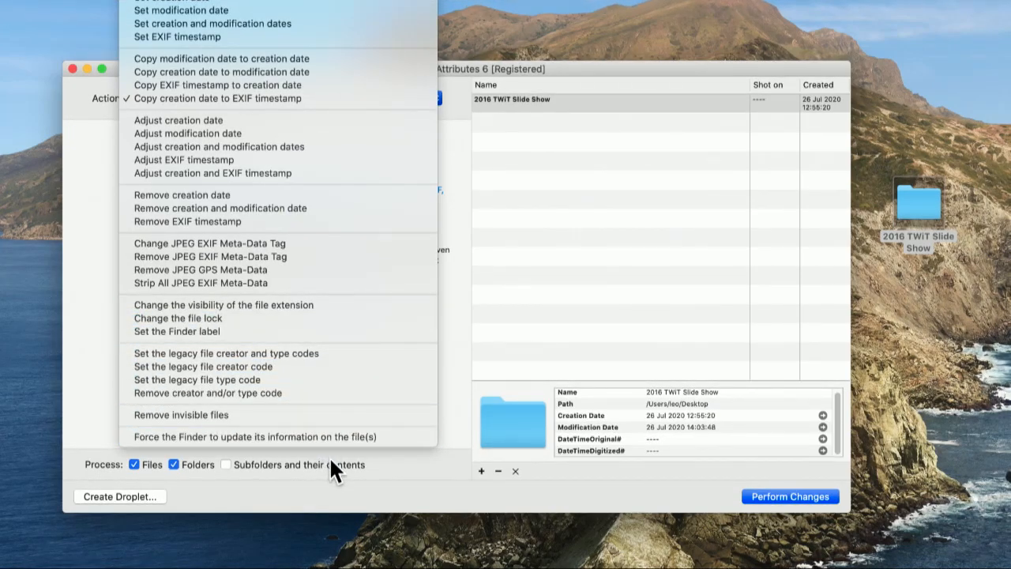
mouse_move(336, 437)
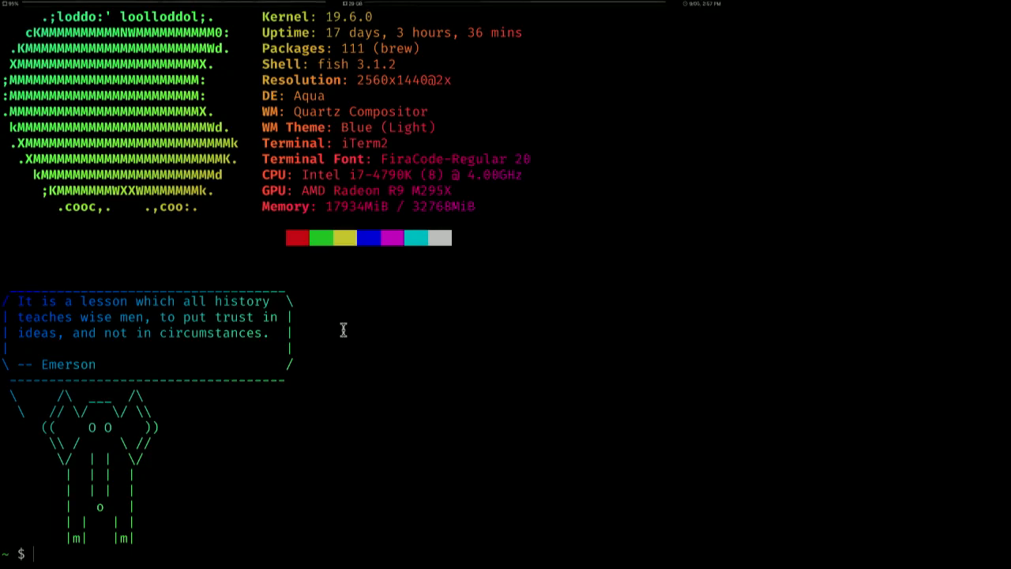
mouse_move(317, 445)
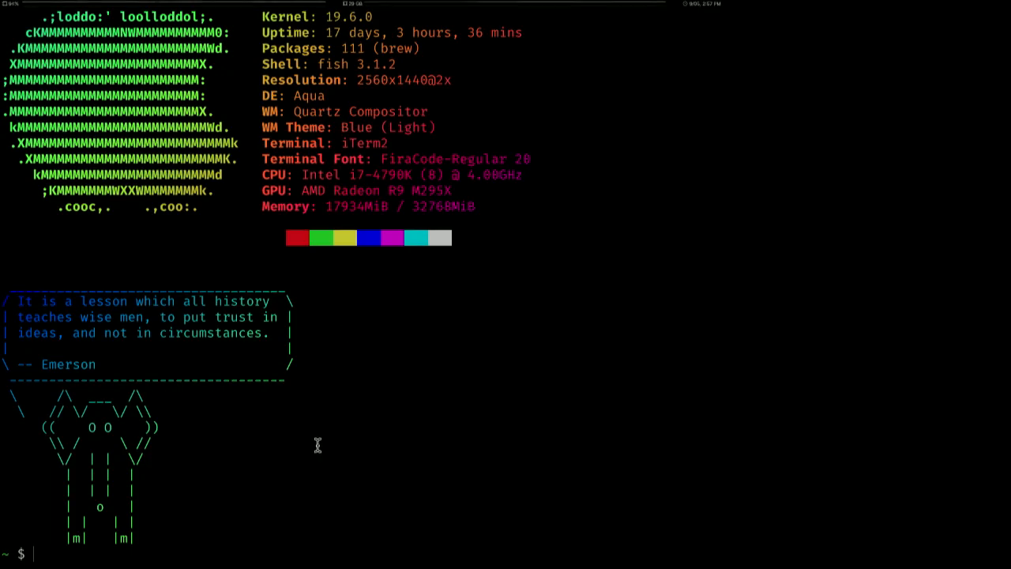
mouse_move(202, 494)
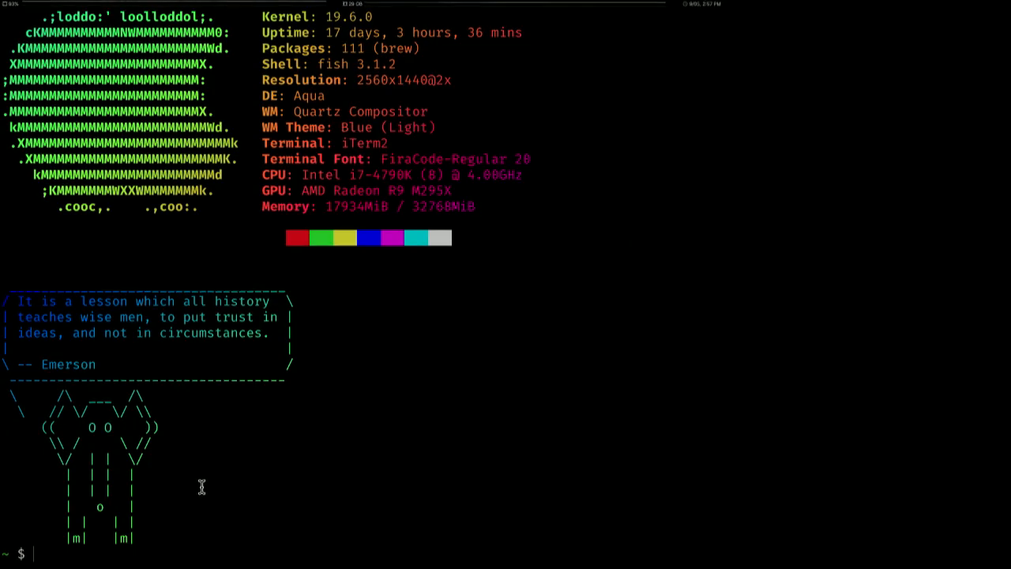
- Type a Homebrew install command for exiftool, then view the ExifTool homepage in Firefox
text(brew cask install font-daddytimemono-nerd-font)
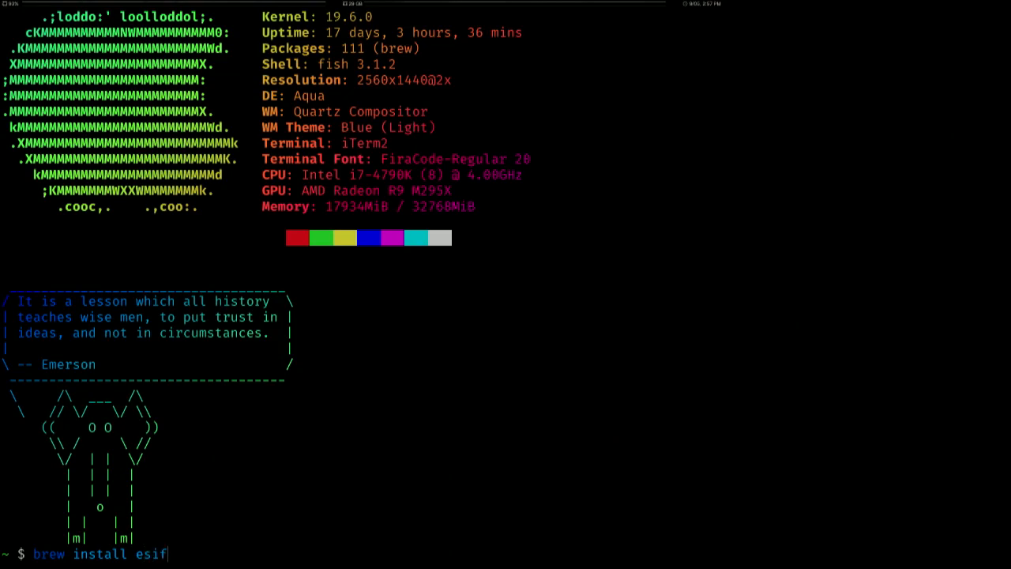
text(too)
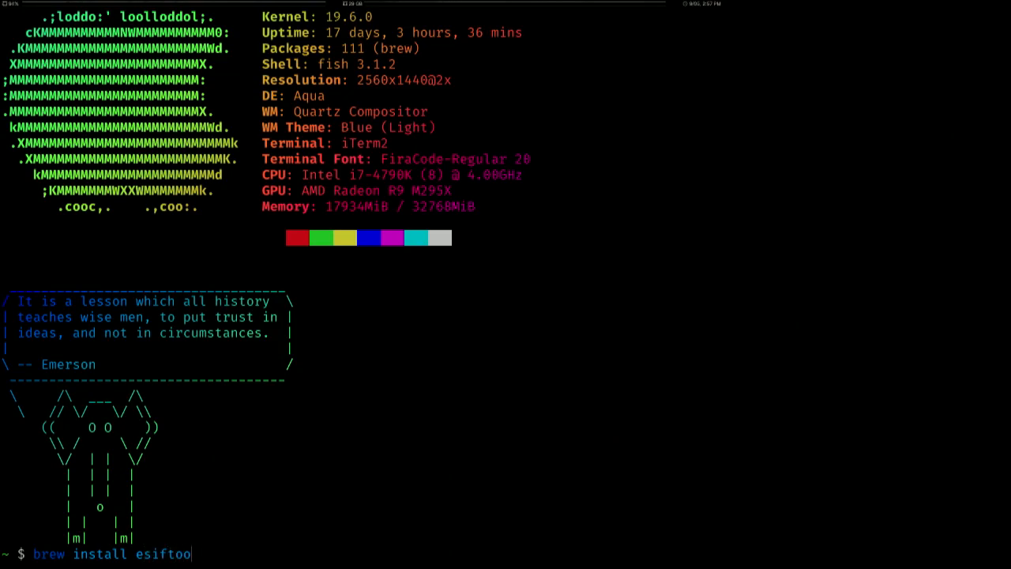
text(l)
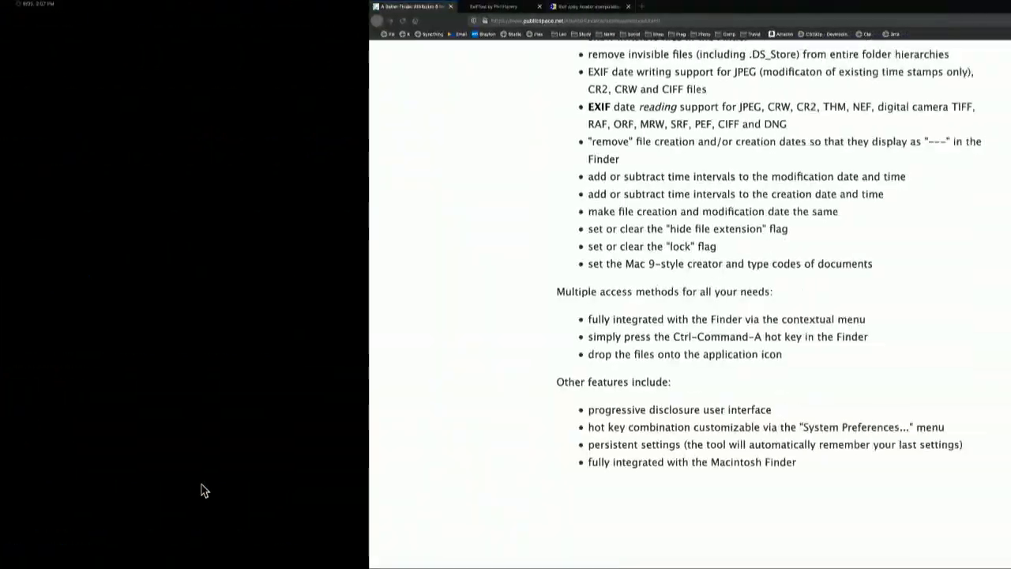
click(126, 7)
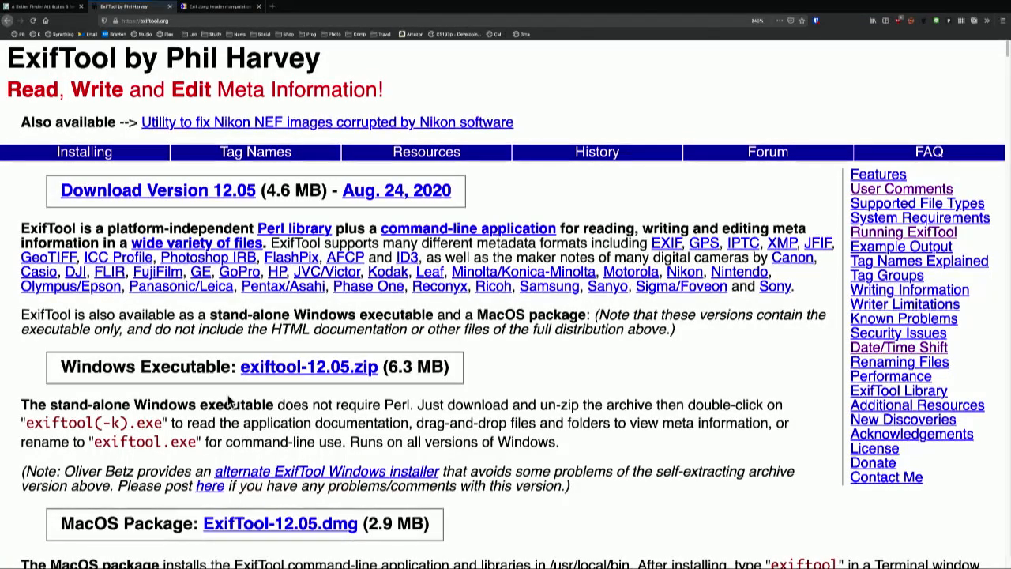
mouse_move(500, 380)
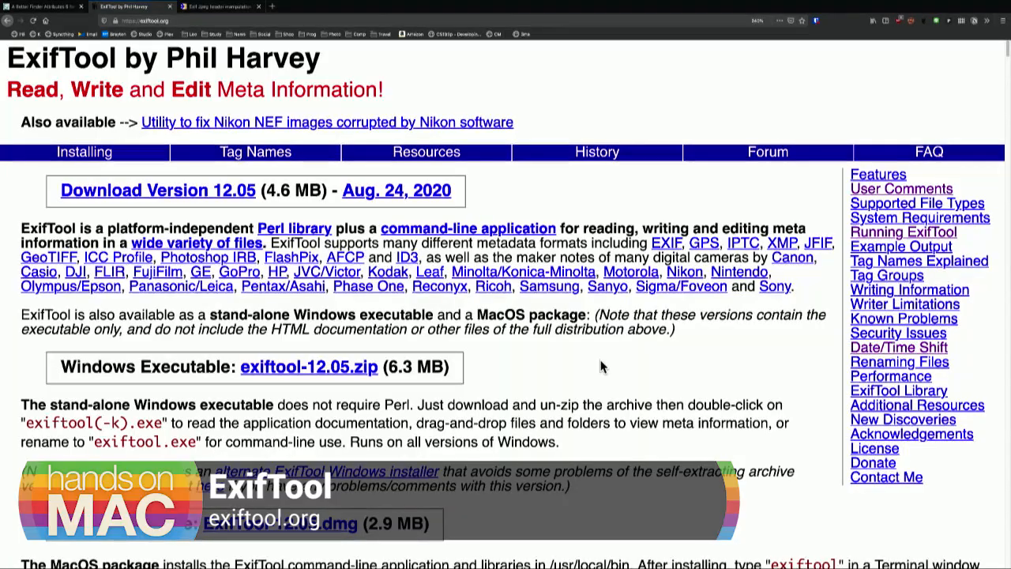
scroll(down, 3)
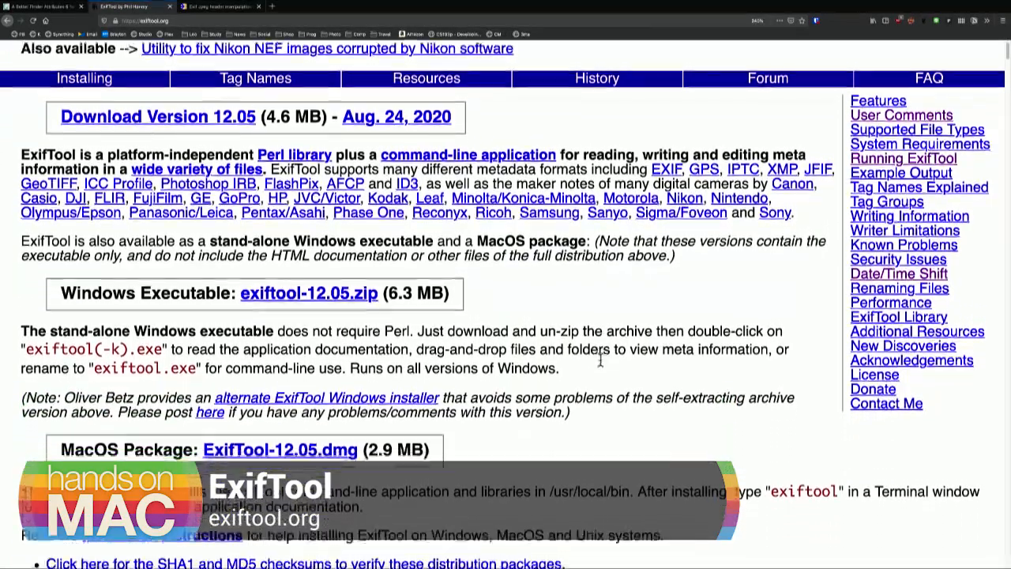
scroll(down, 3)
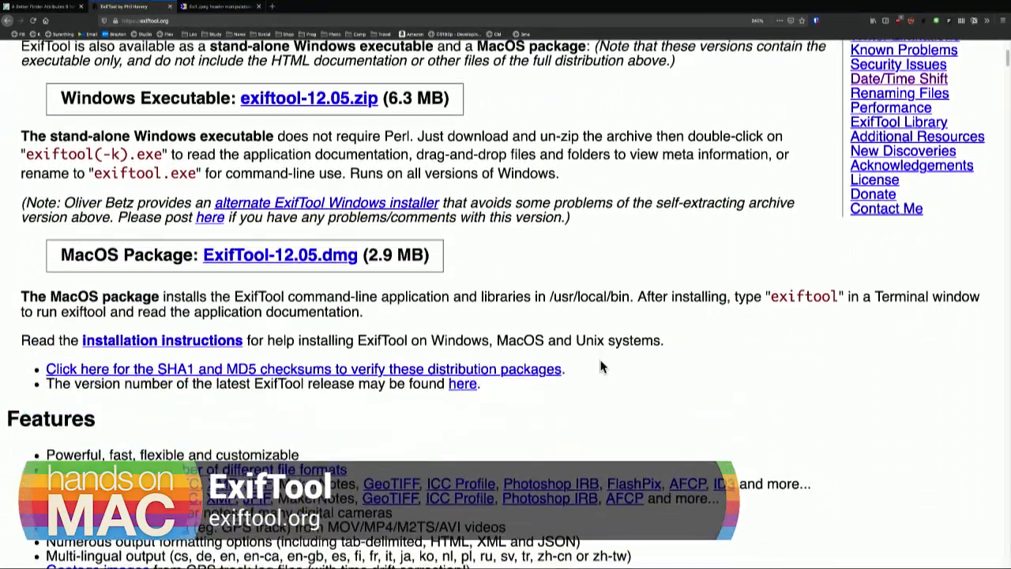
scroll(down, 3)
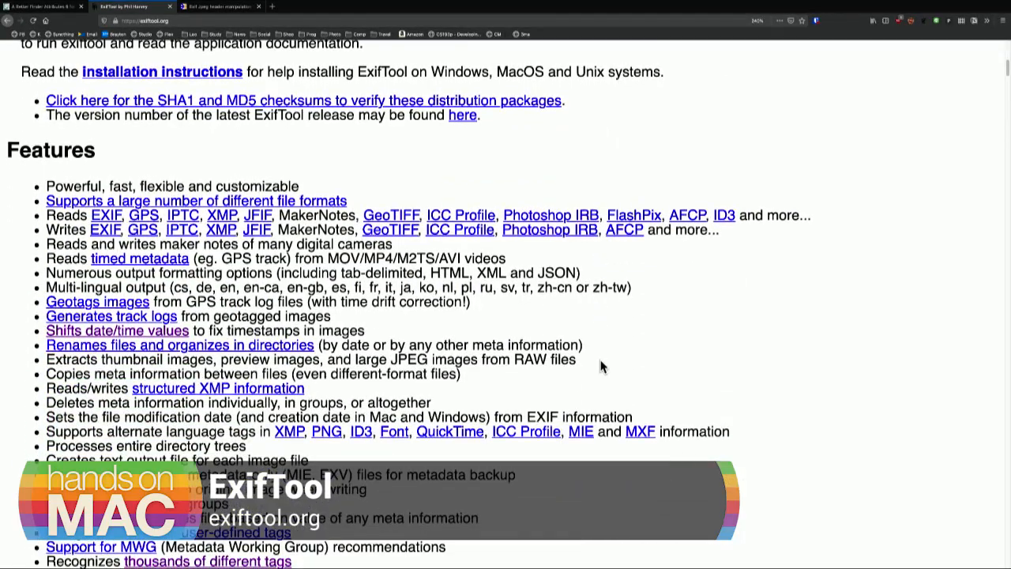
scroll(down, 3)
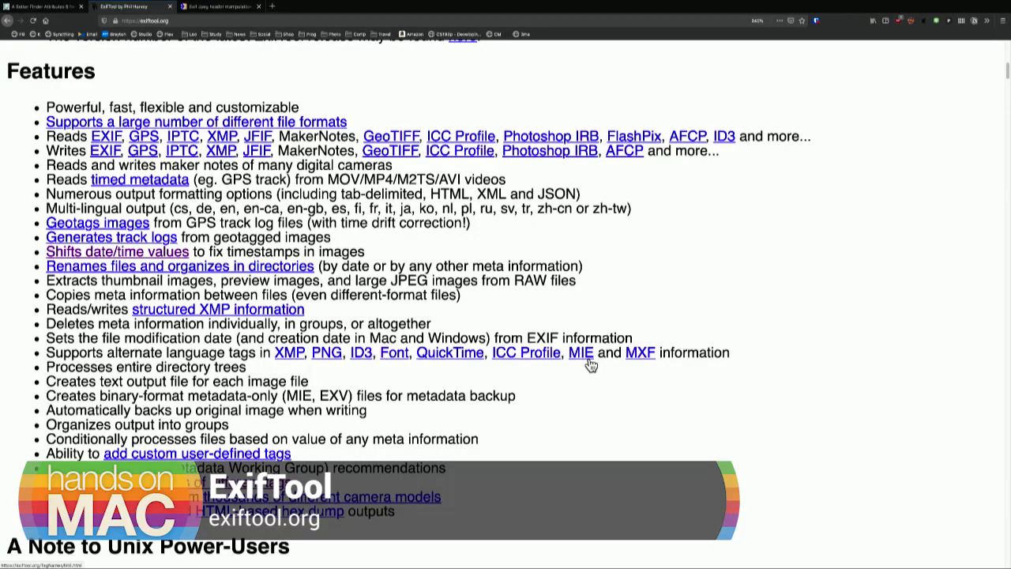
scroll(down, 3)
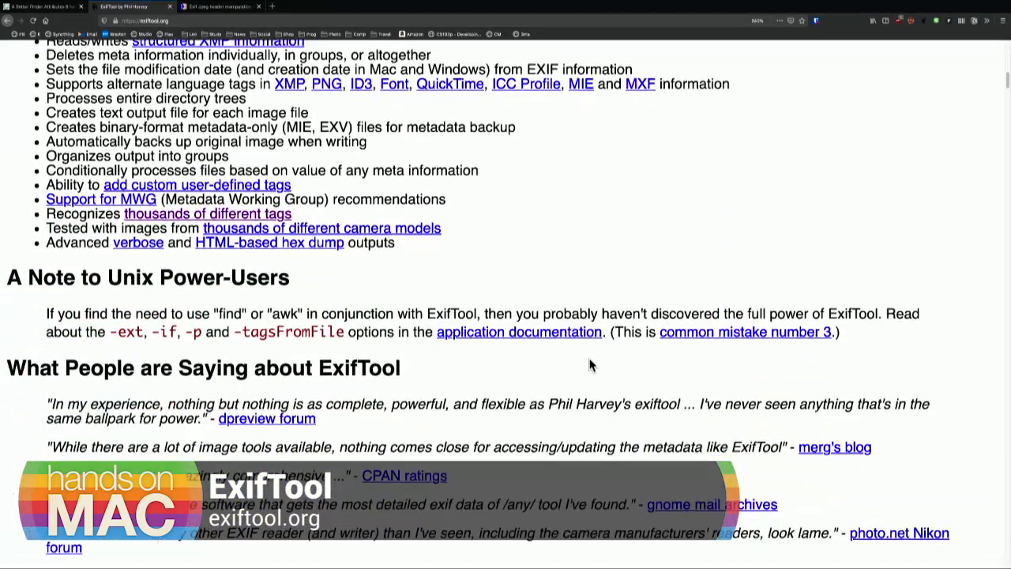
scroll(down, 3)
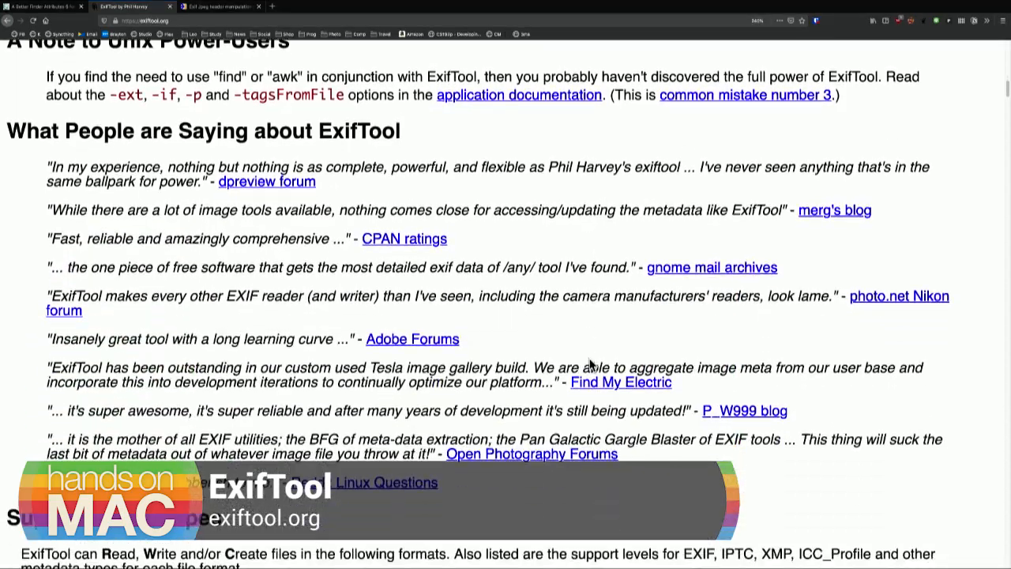
scroll(down, 3)
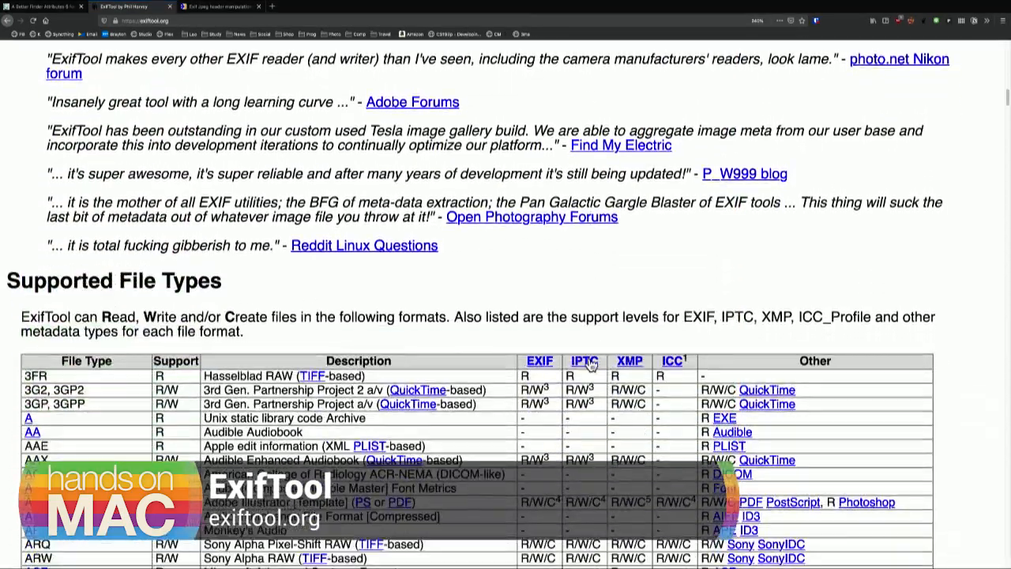
scroll(down, 3)
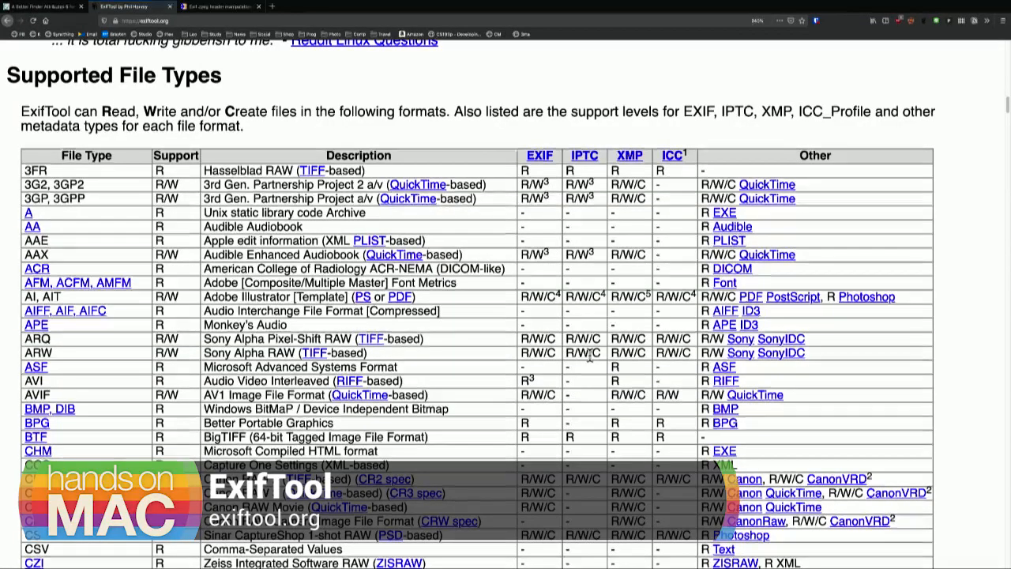
scroll(down, 3)
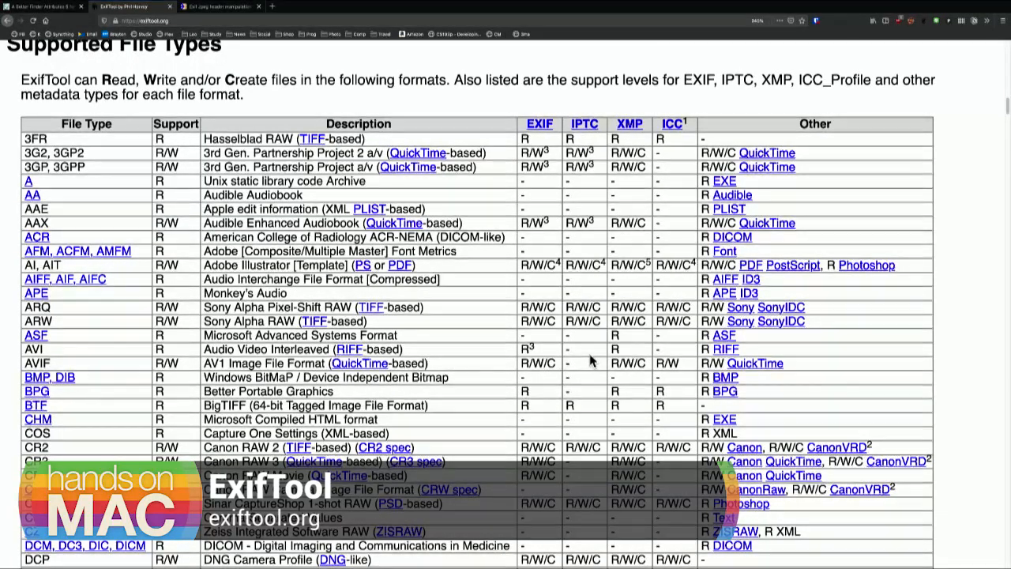
scroll(down, 3)
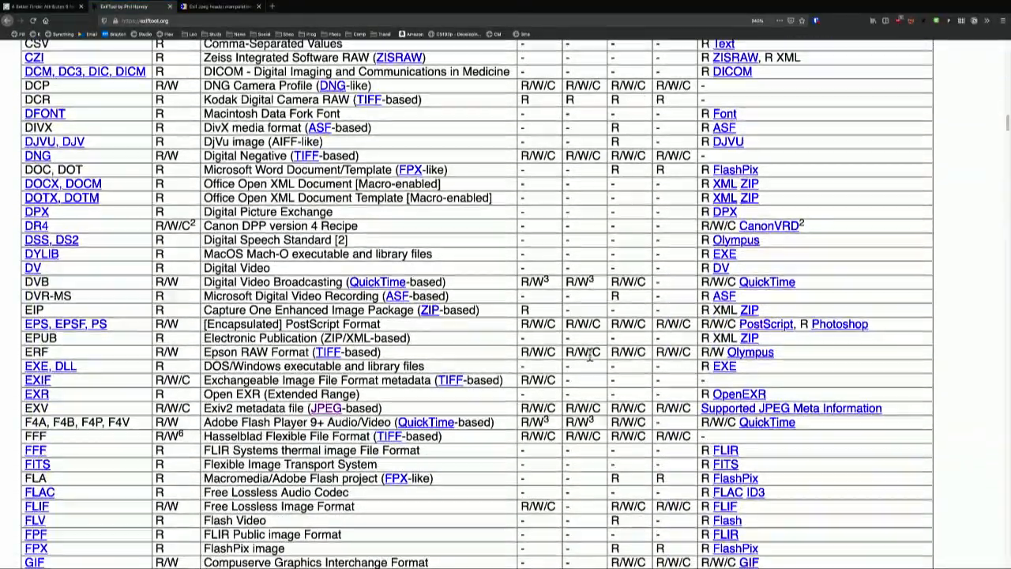
scroll(down, 3)
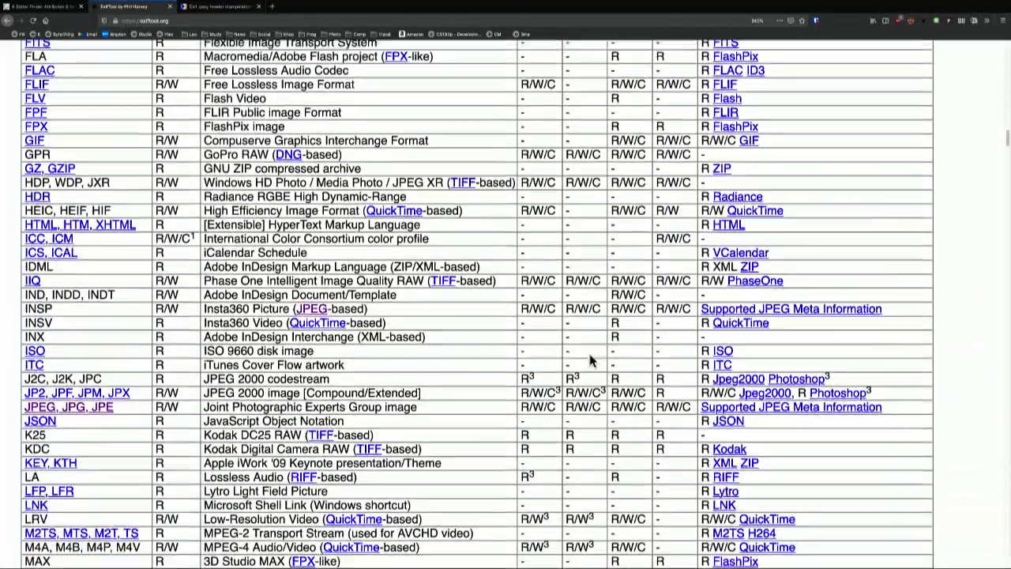
scroll(down, 3)
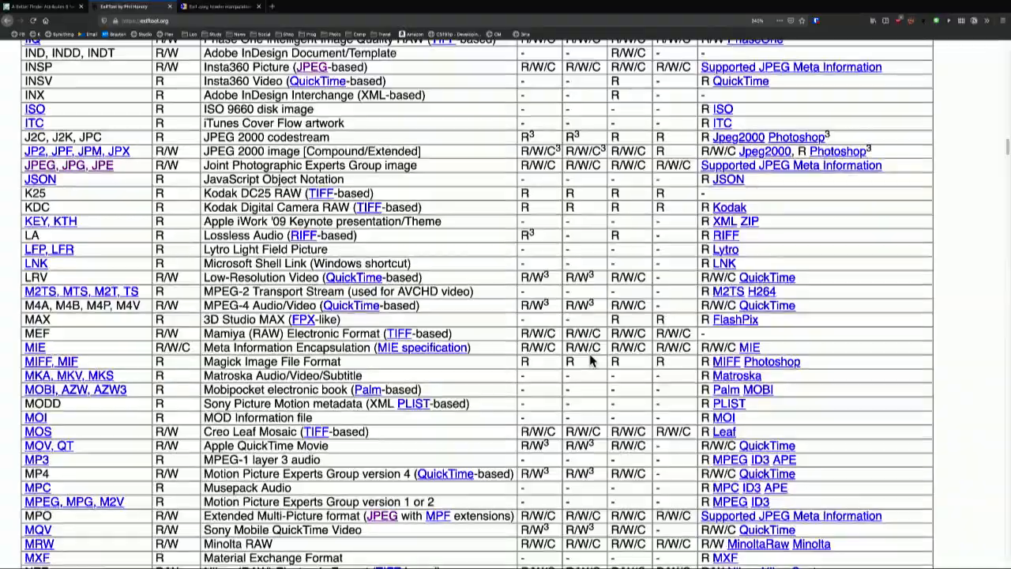
scroll(down, 3)
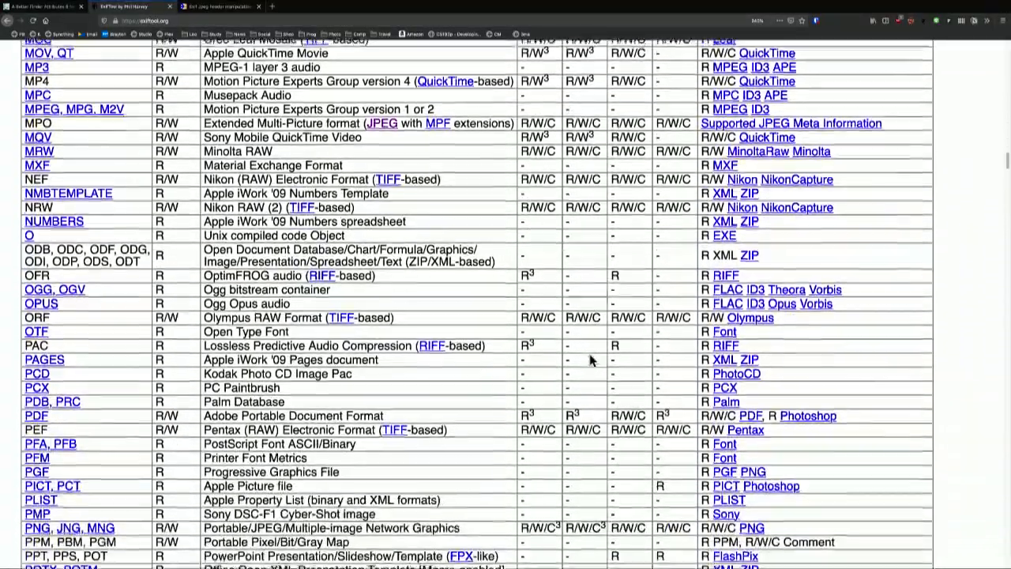
scroll(down, 3)
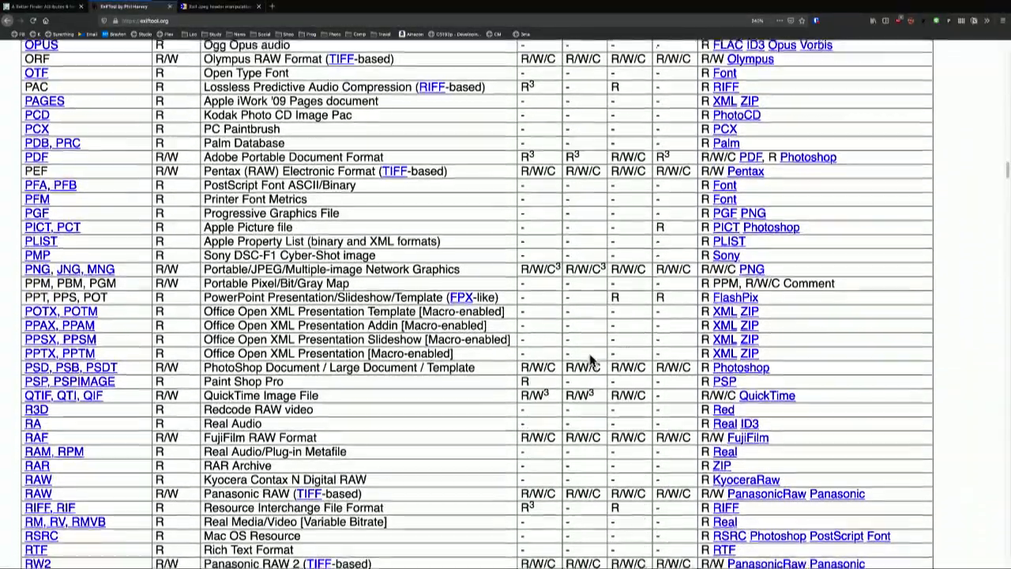
scroll(down, 3)
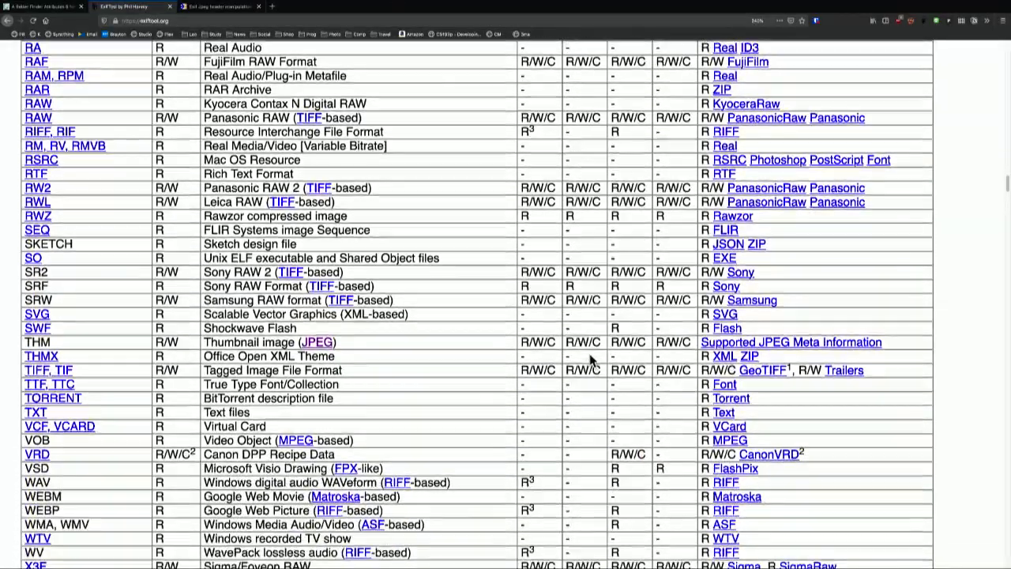
scroll(down, 3)
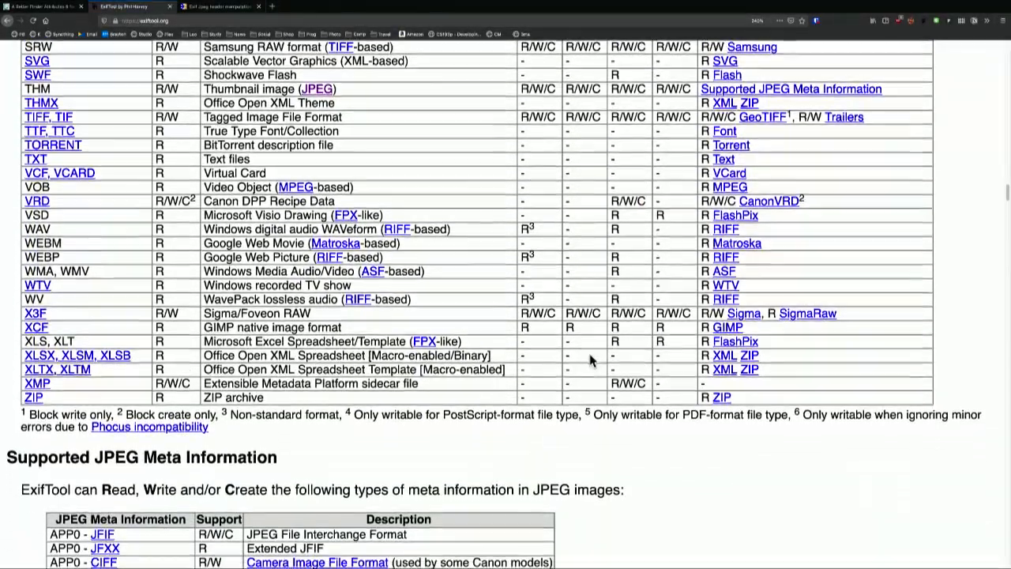
scroll(down, 3)
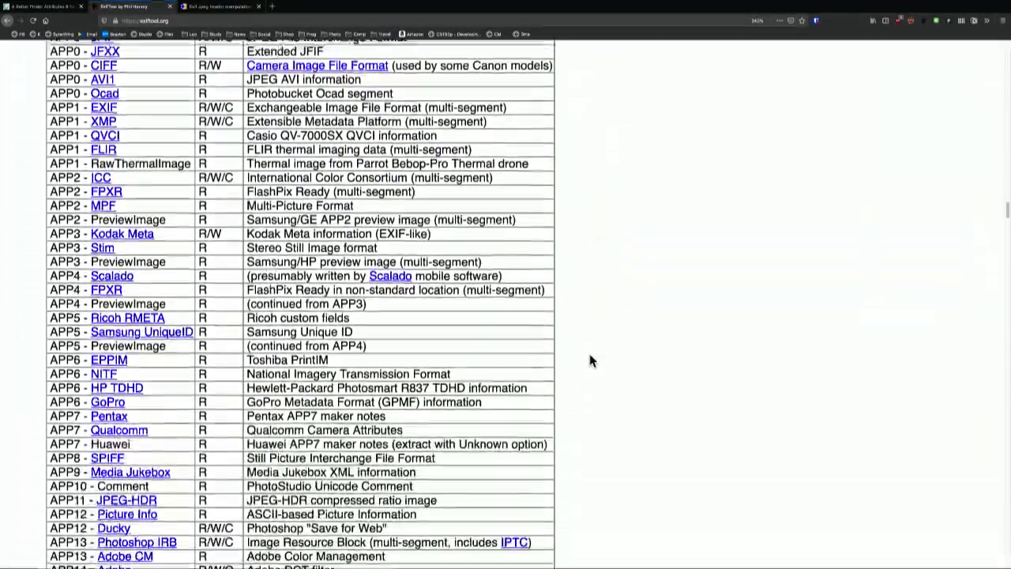
scroll(down, 3)
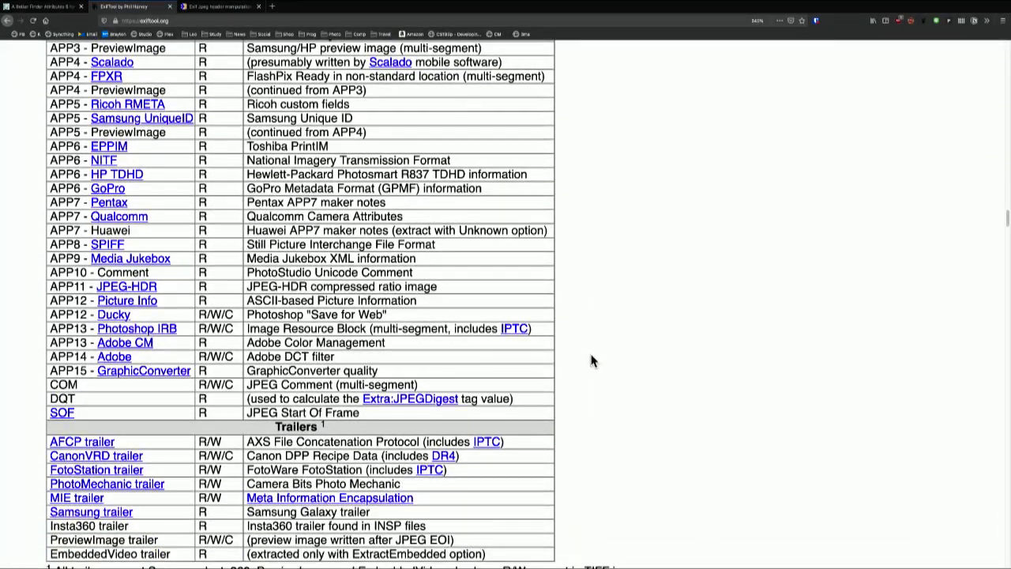
scroll(down, 3)
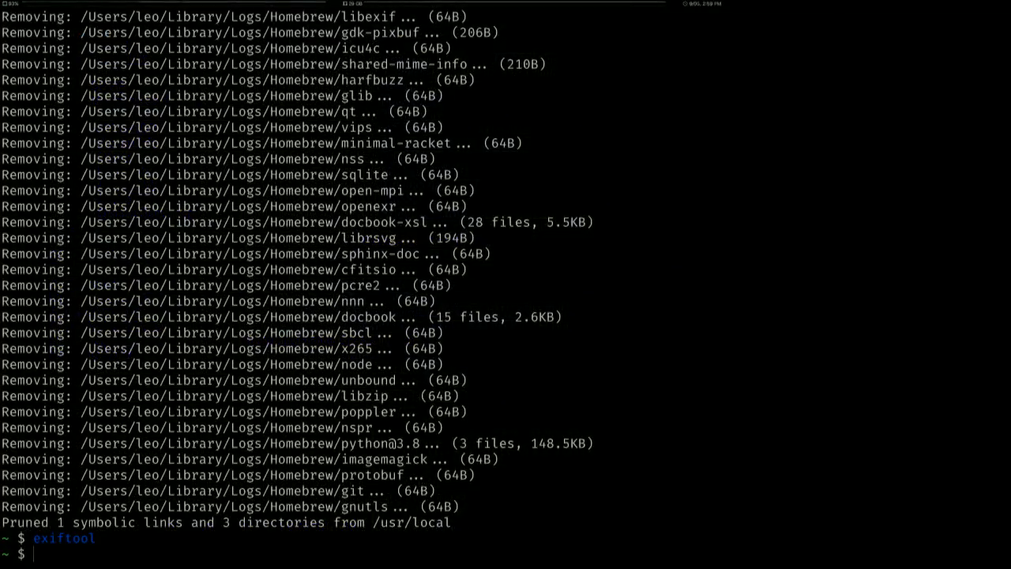
- Type 'brew install exiftool', then begin typing the jhead install command
text(brew install exiftool)
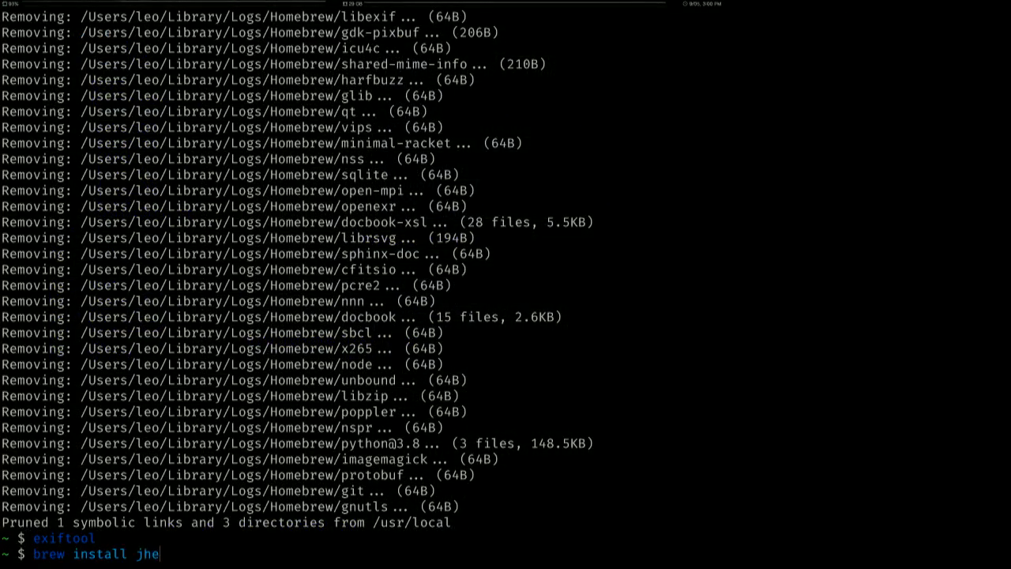
text(ad)
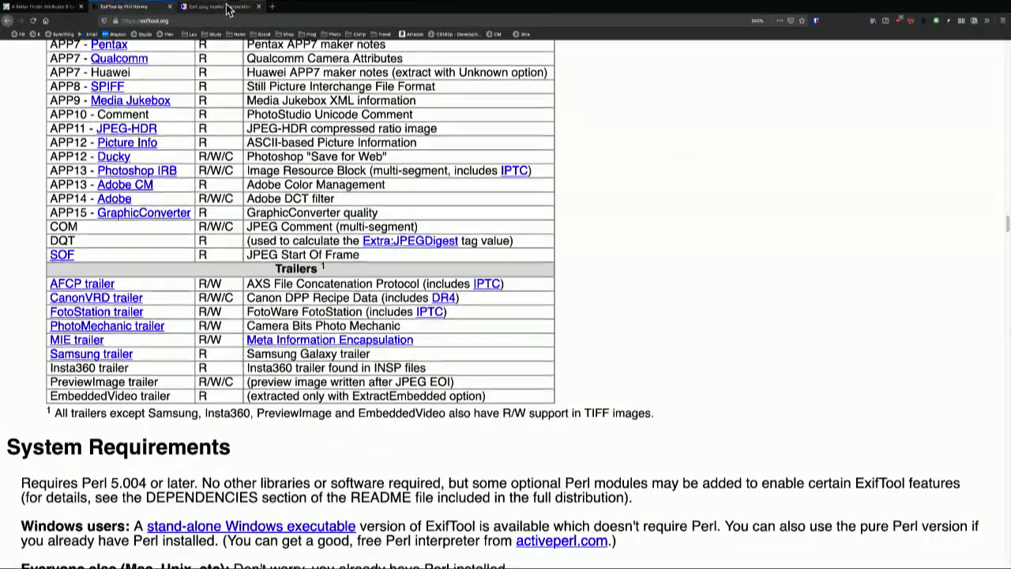
- Review the jhead page's features and Releases table, then scroll back to the top
click(214, 7)
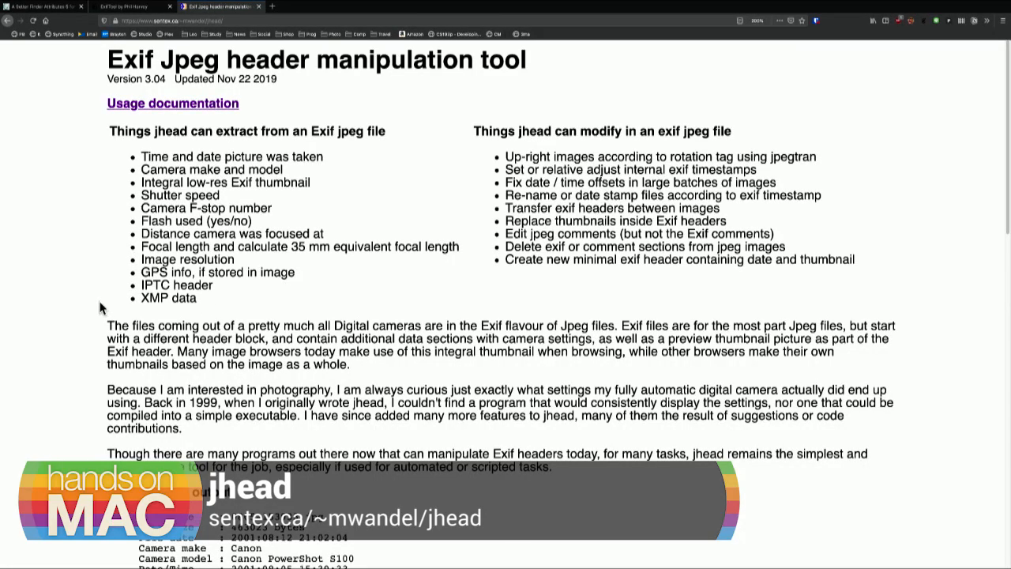
mouse_move(77, 304)
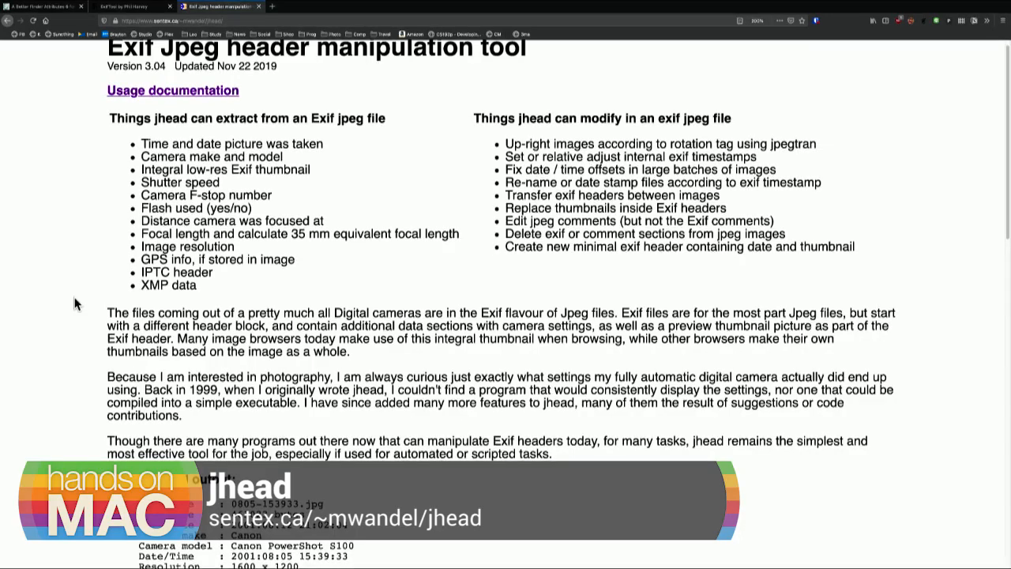
scroll(down, 3)
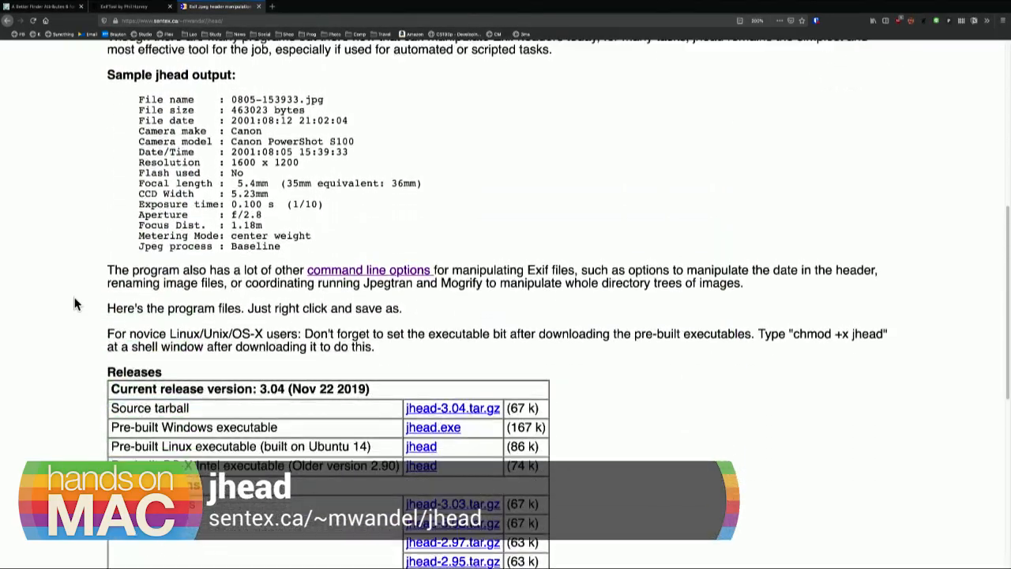
scroll(down, 3)
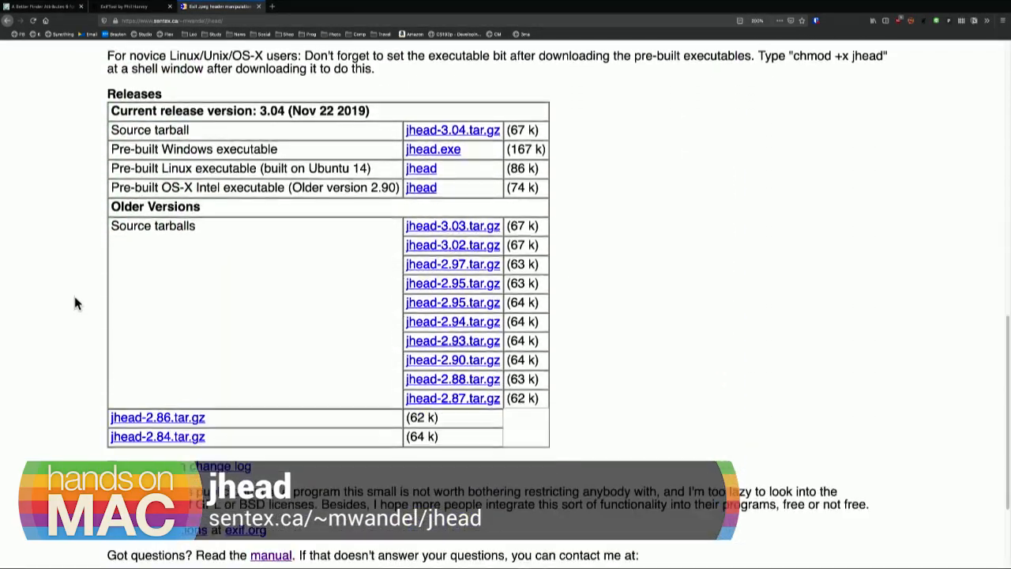
scroll(down, 3)
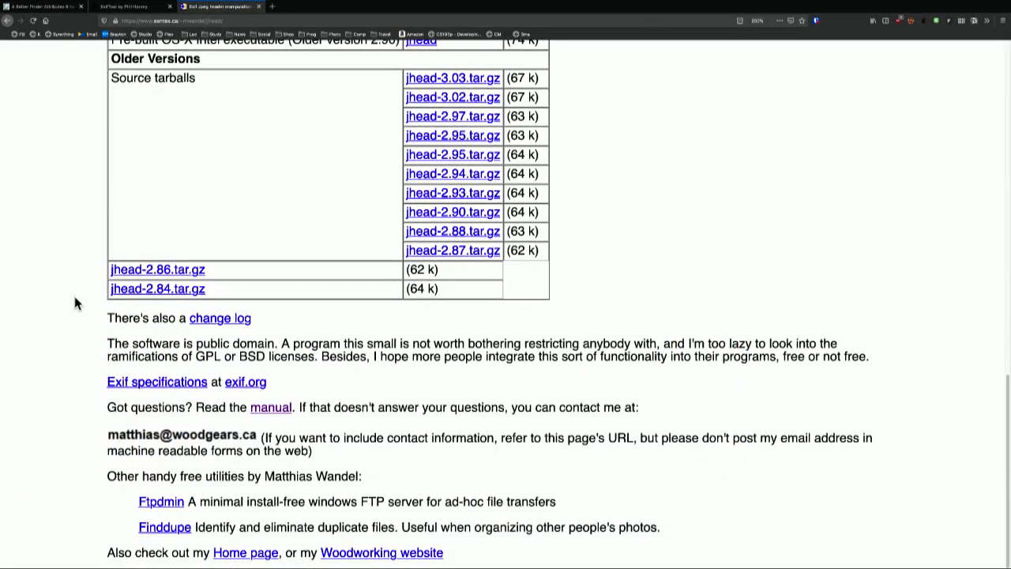
scroll(up, 3)
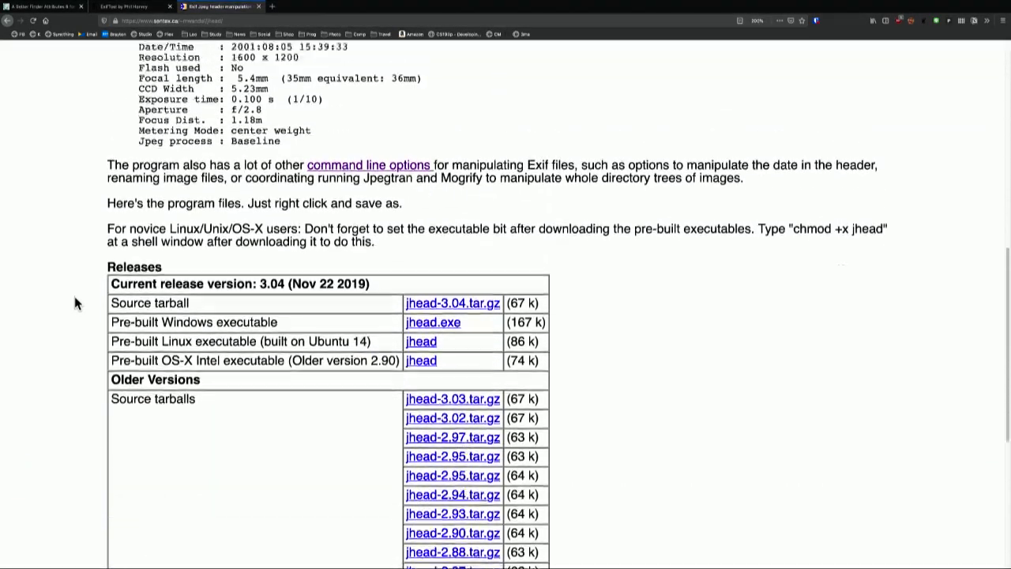
scroll(up, 3)
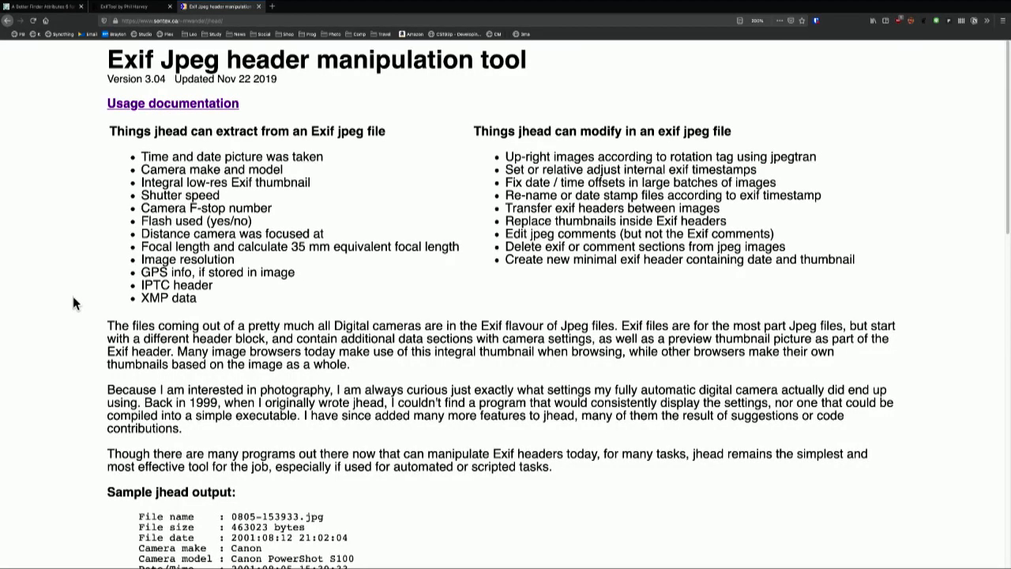
mouse_move(130, 178)
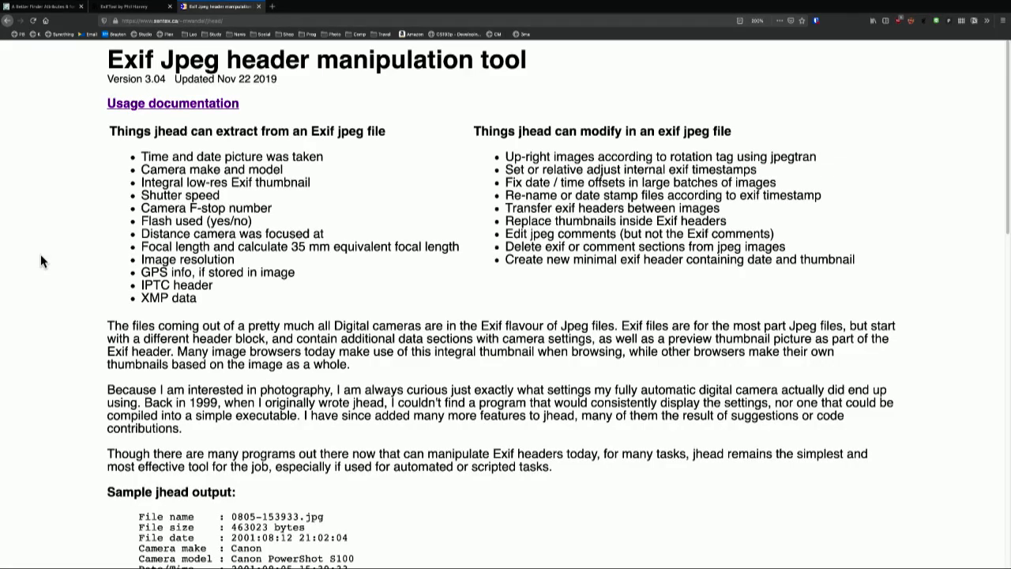
mouse_move(410, 200)
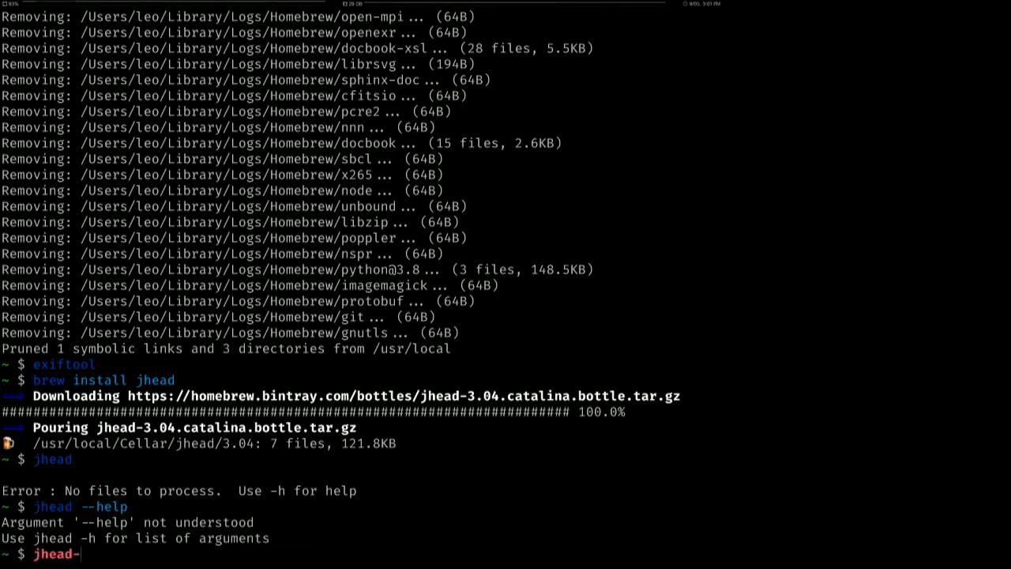
- Install jhead via Homebrew and list its options with jhead -h
text(h)
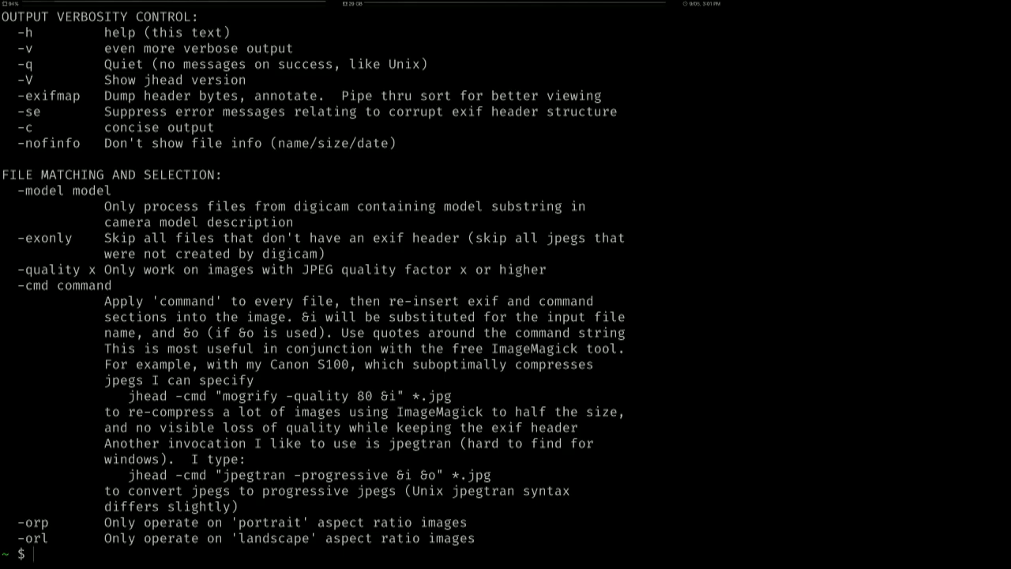
mouse_move(421, 191)
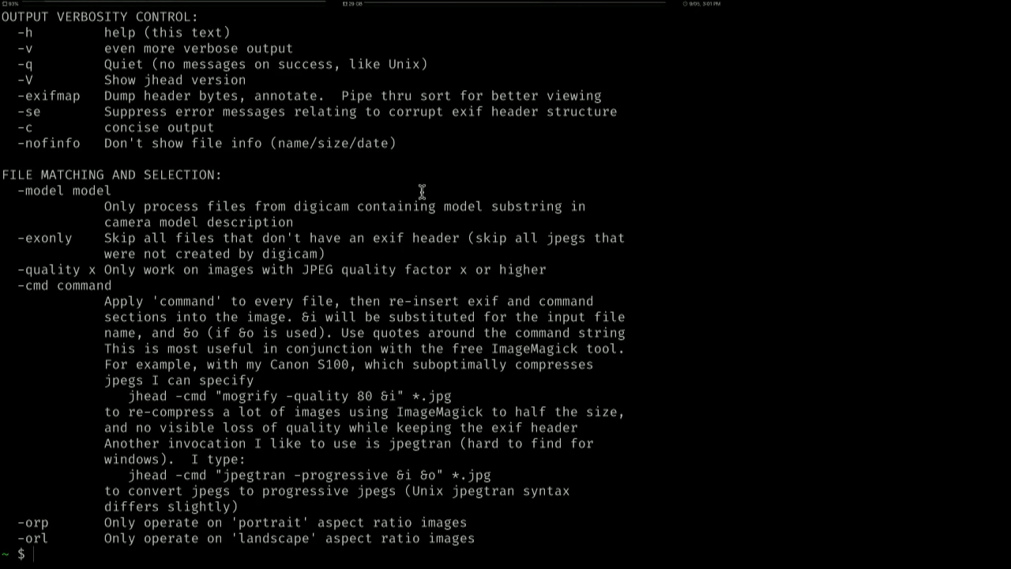